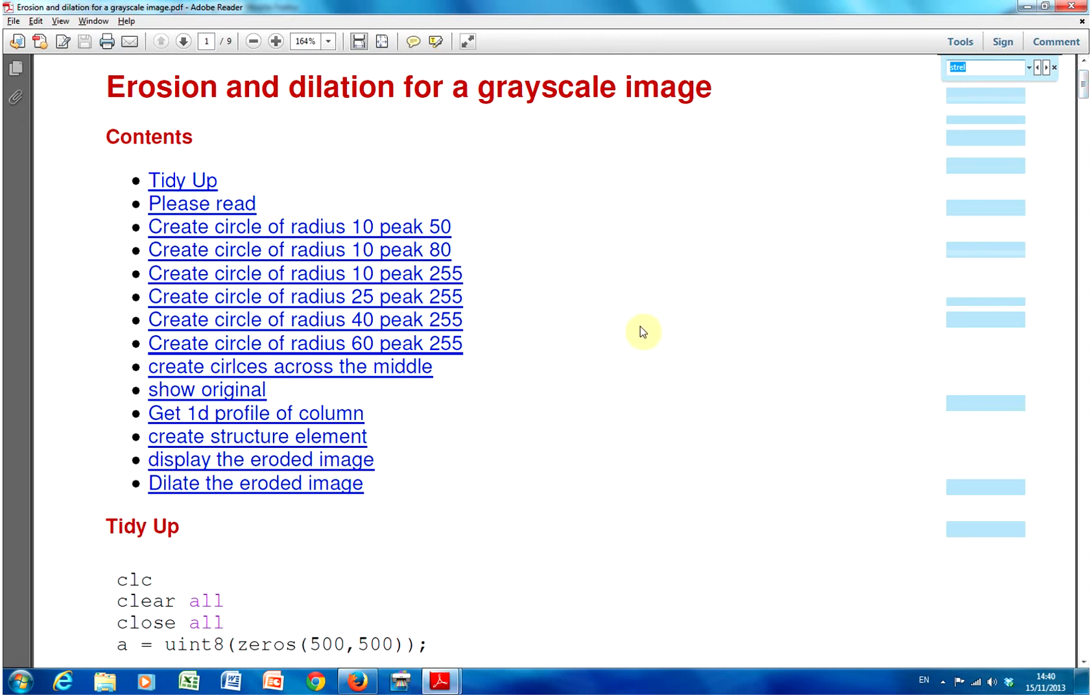
mouse_move(603, 314)
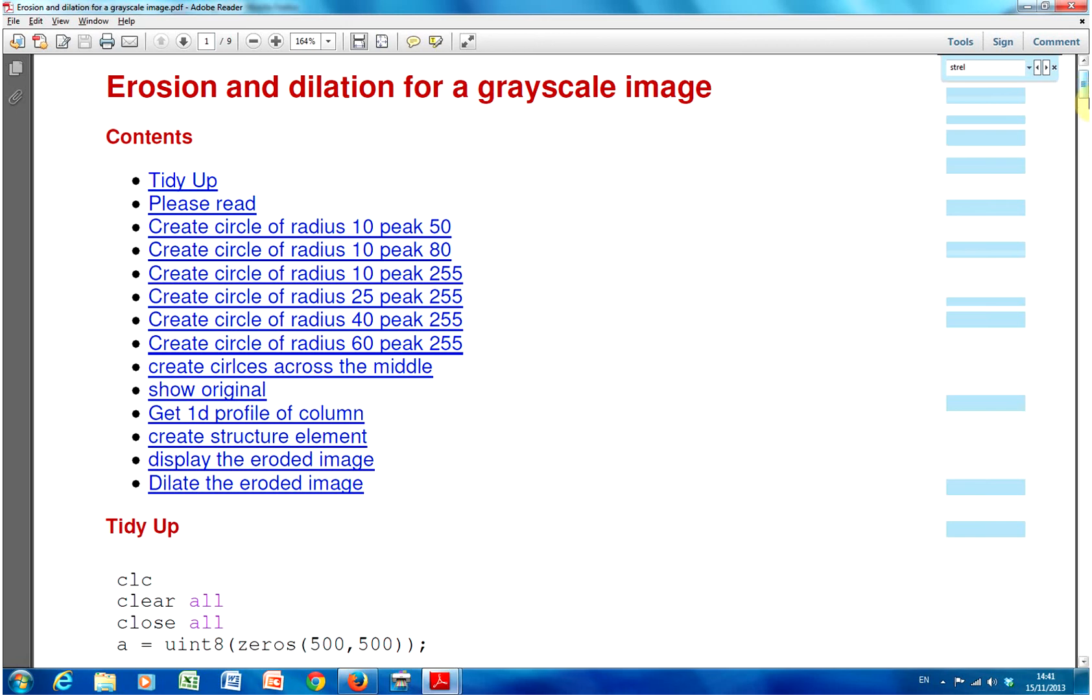
Scroll past the contents to the 'Please read' erosion and dilation quotes and select the neighbor-pixels sentence.
scroll("down", 3)
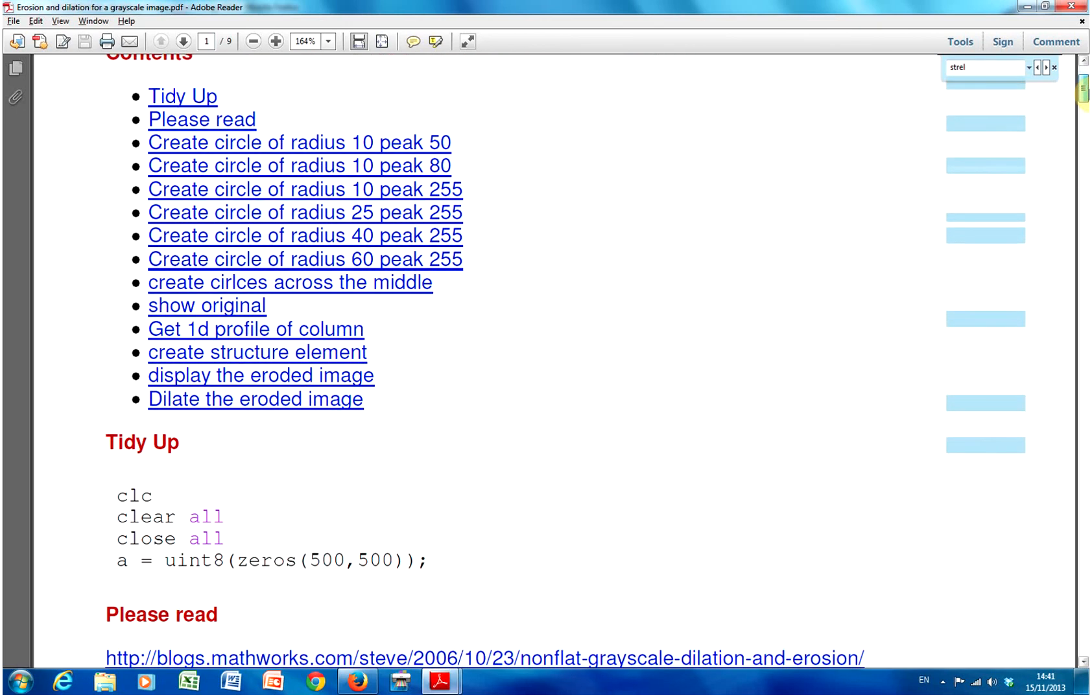
scroll("down", 3)
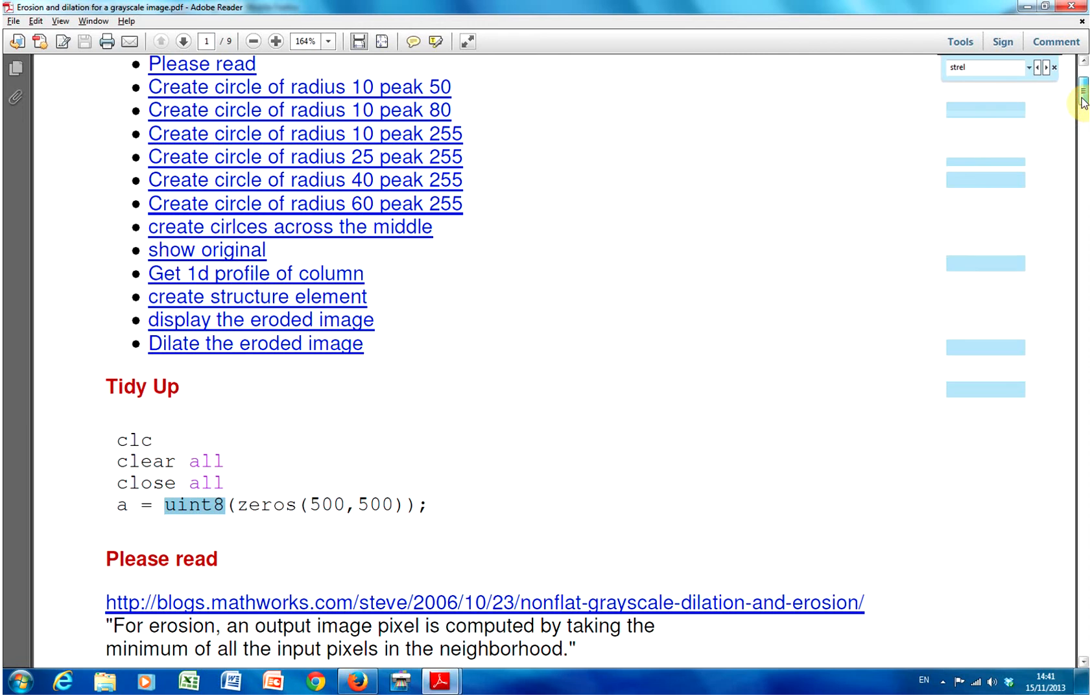
scroll("down", 3)
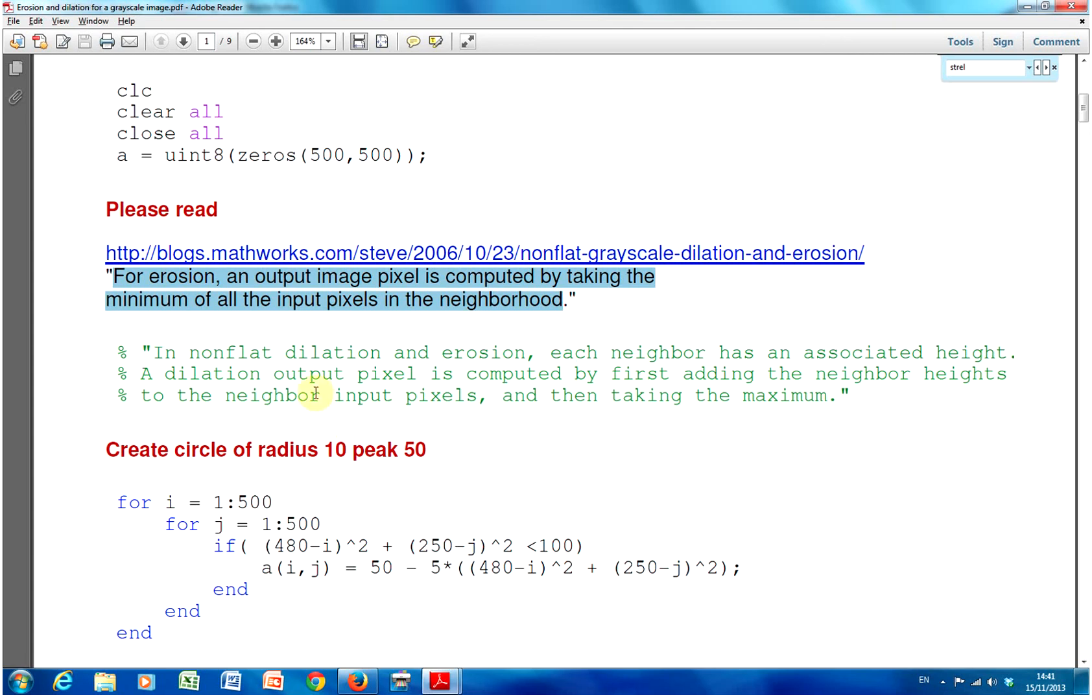
left_click_drag(227, 397, 686, 397)
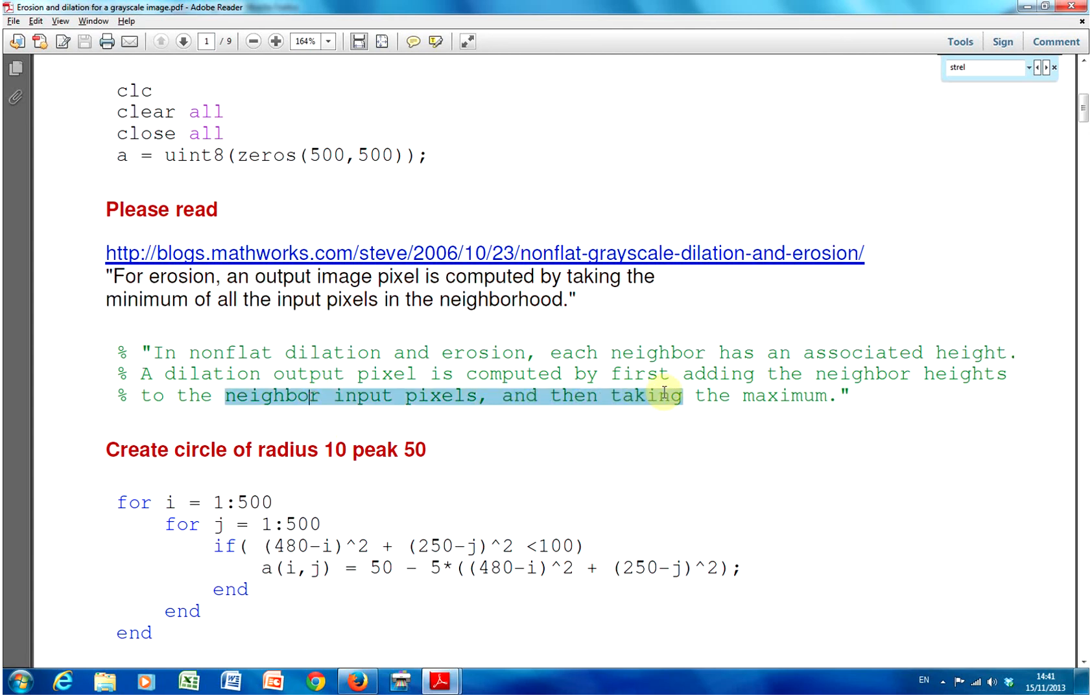
scroll("down", 3)
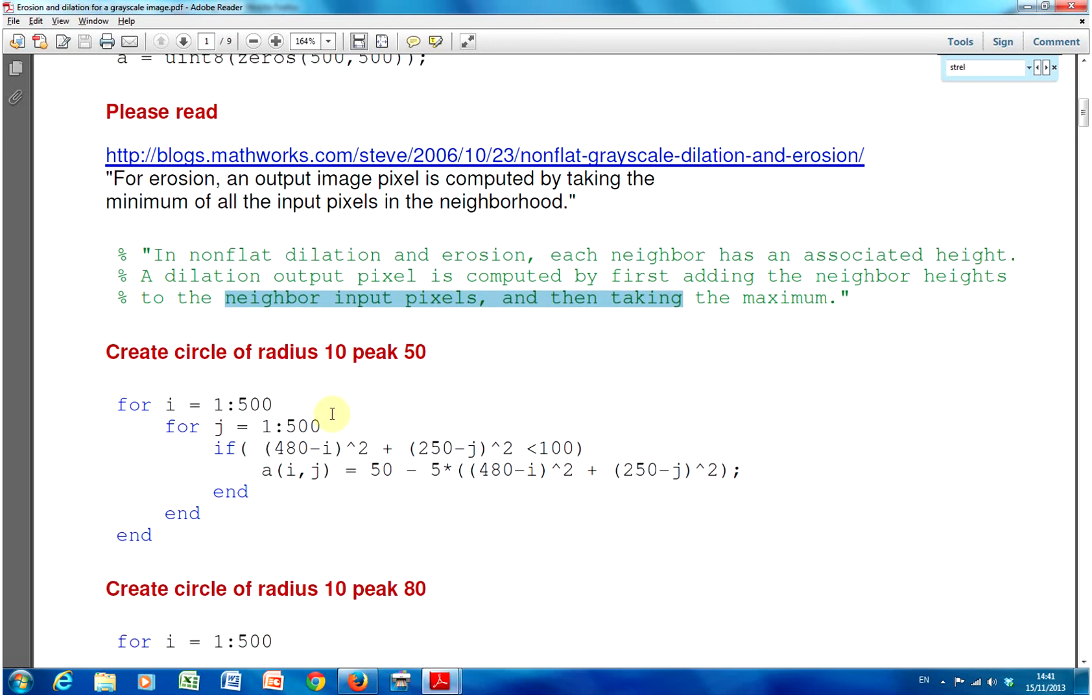
scroll("down", 3)
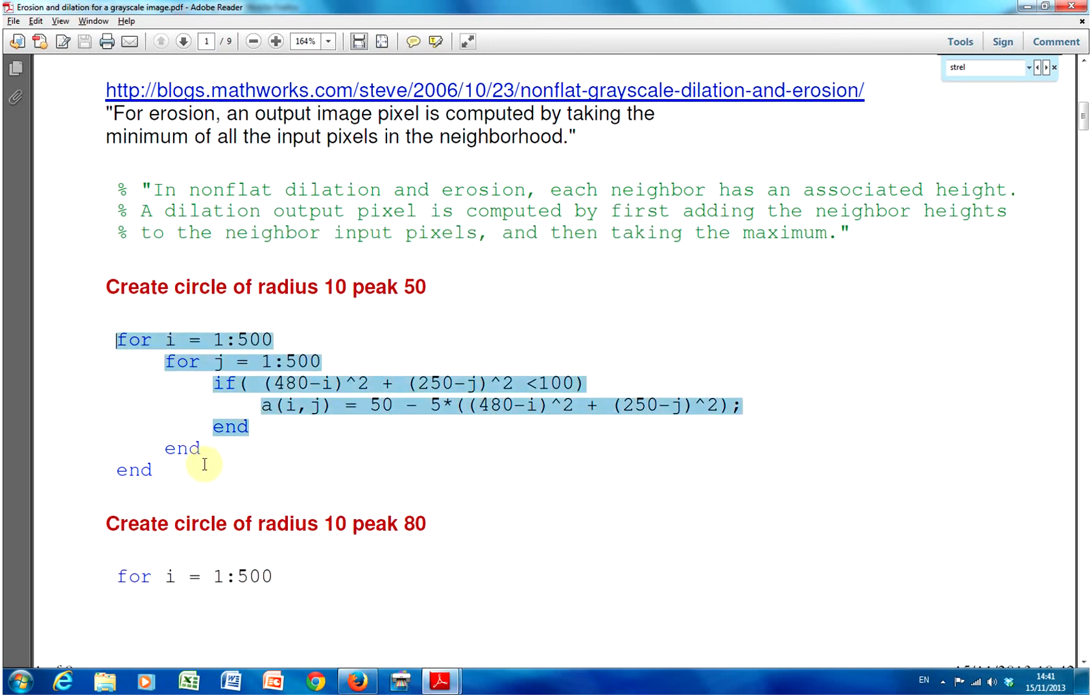
left_click_drag(204, 465, 149, 480)
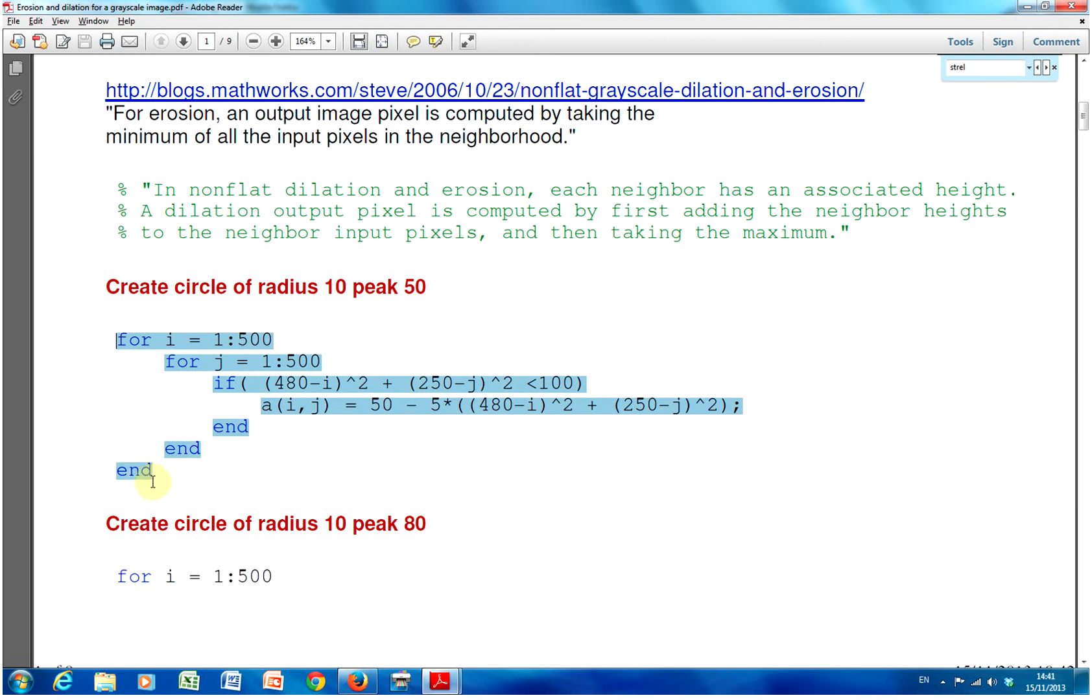
left_click(327, 458)
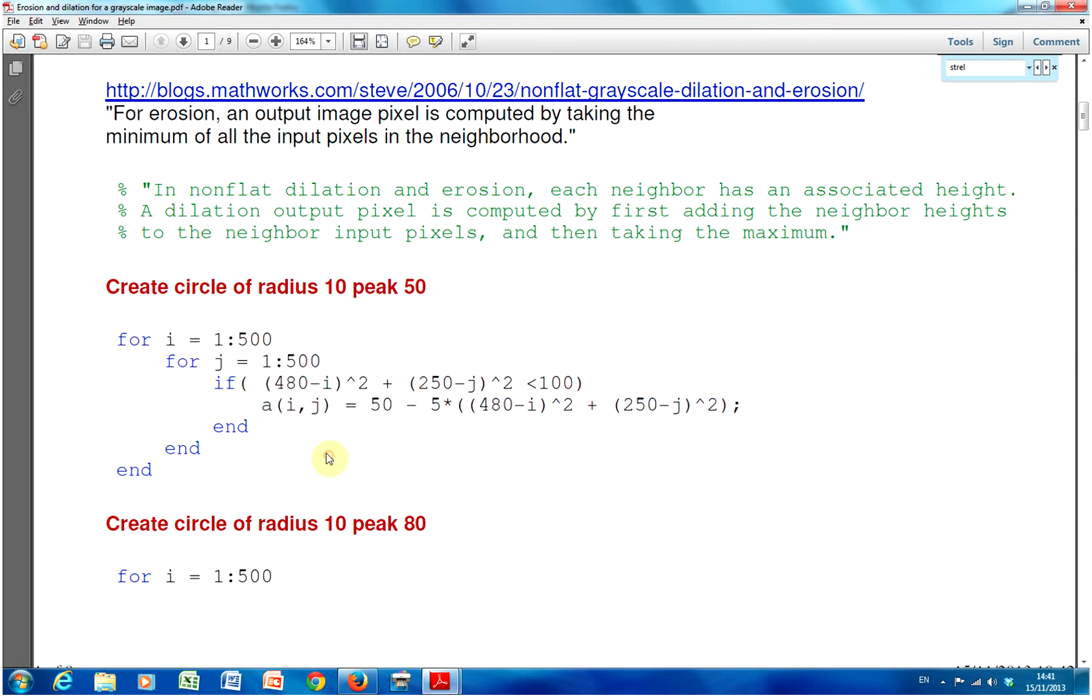
mouse_move(309, 417)
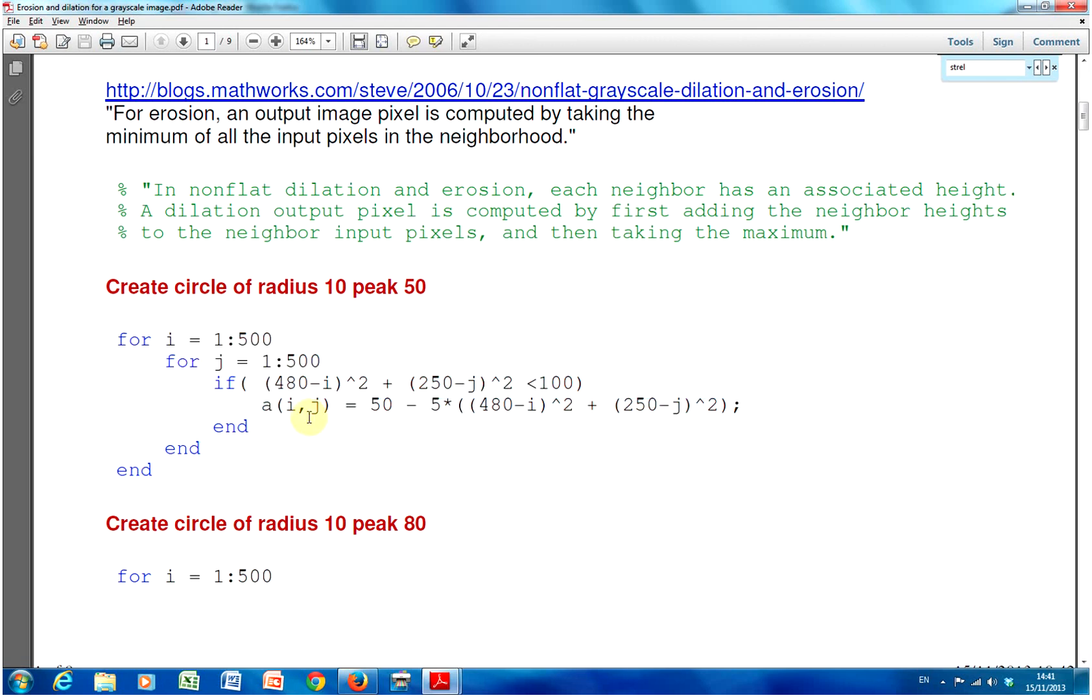
mouse_move(324, 414)
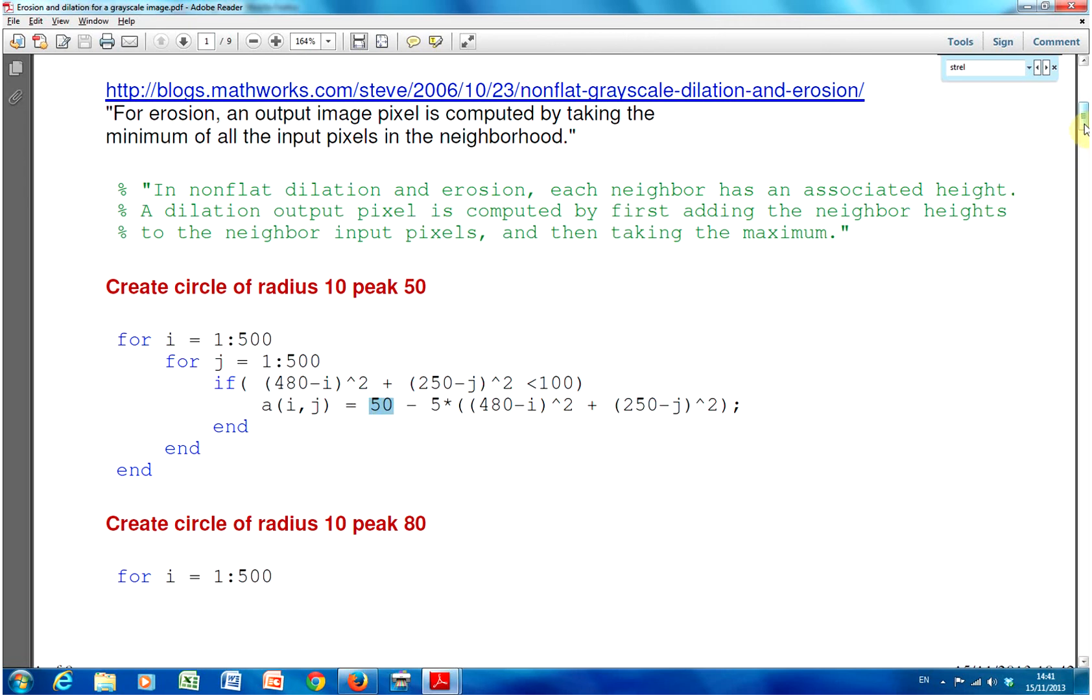
Page down through the circle code to the Original Image figure on page 4.
scroll("down", 3)
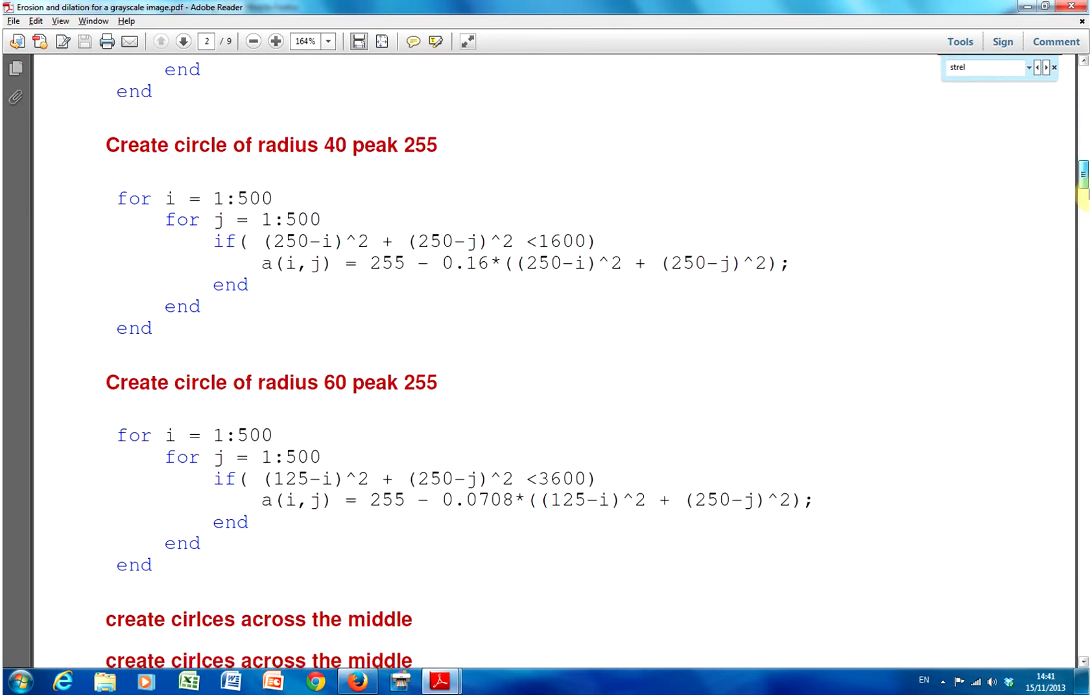
left_click(183, 41)
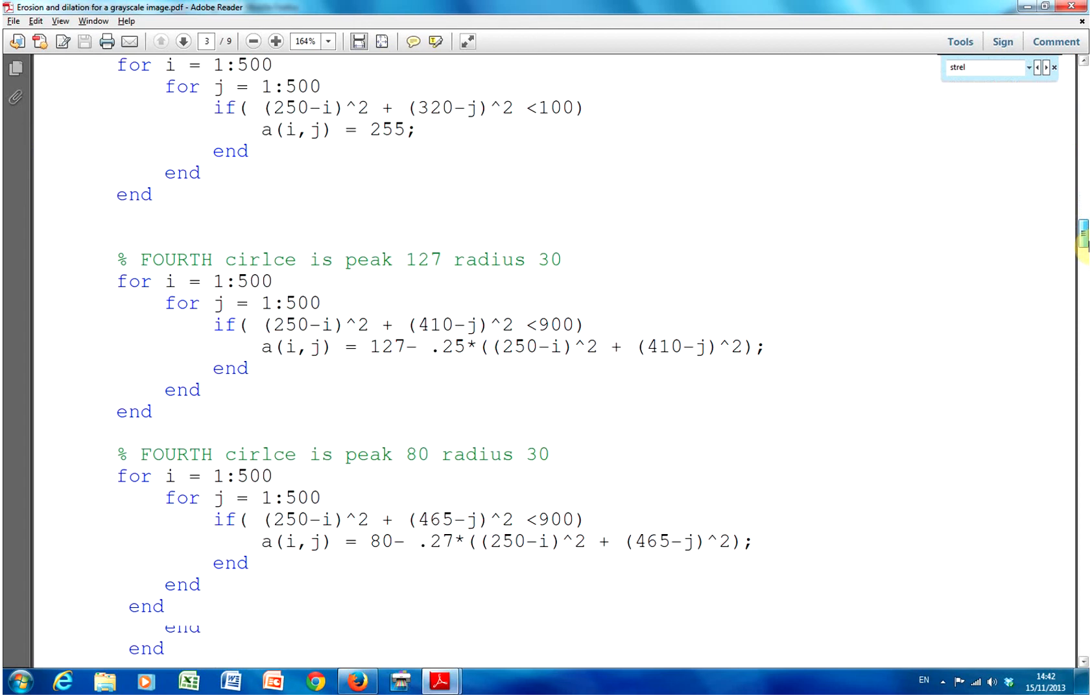
left_click(183, 42)
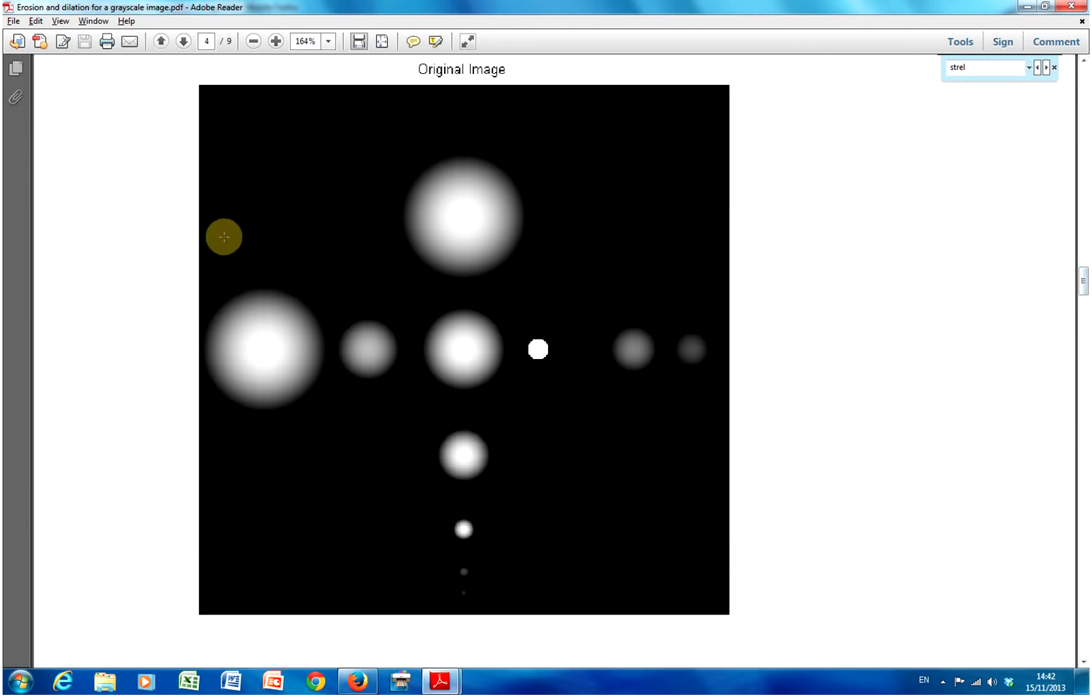
mouse_move(474, 286)
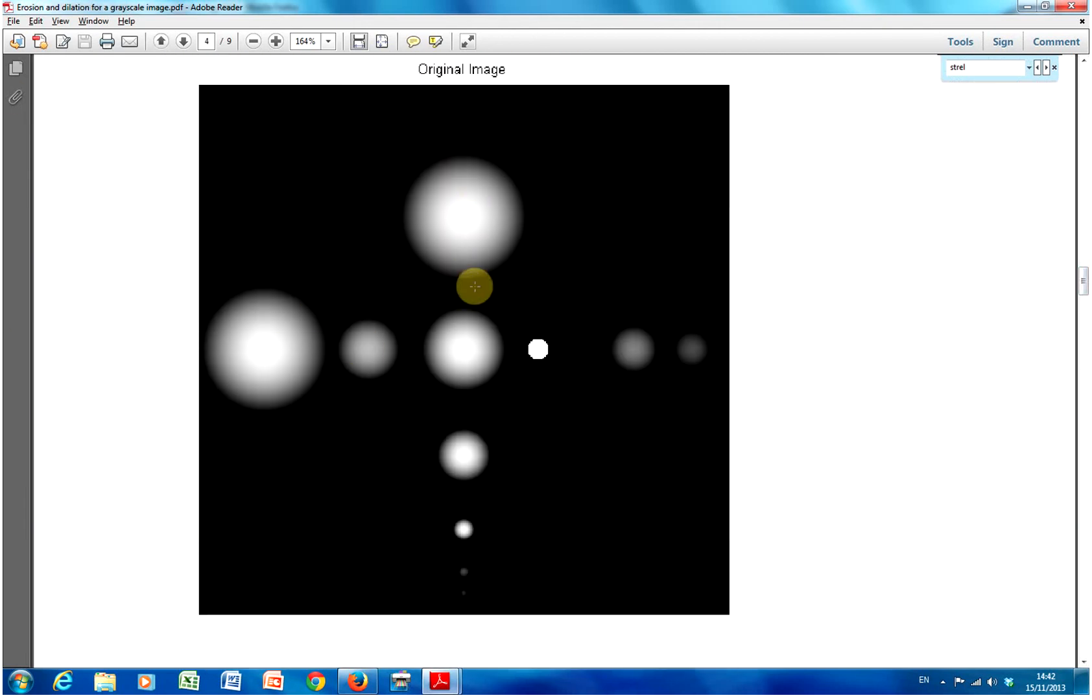
mouse_move(284, 389)
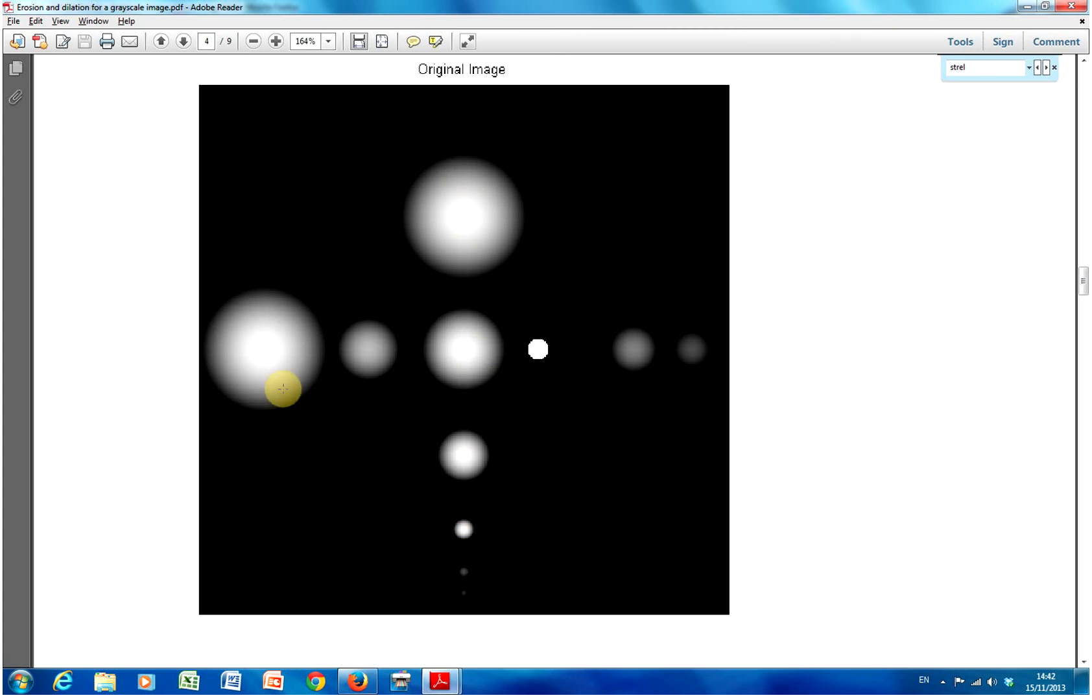
mouse_move(540, 358)
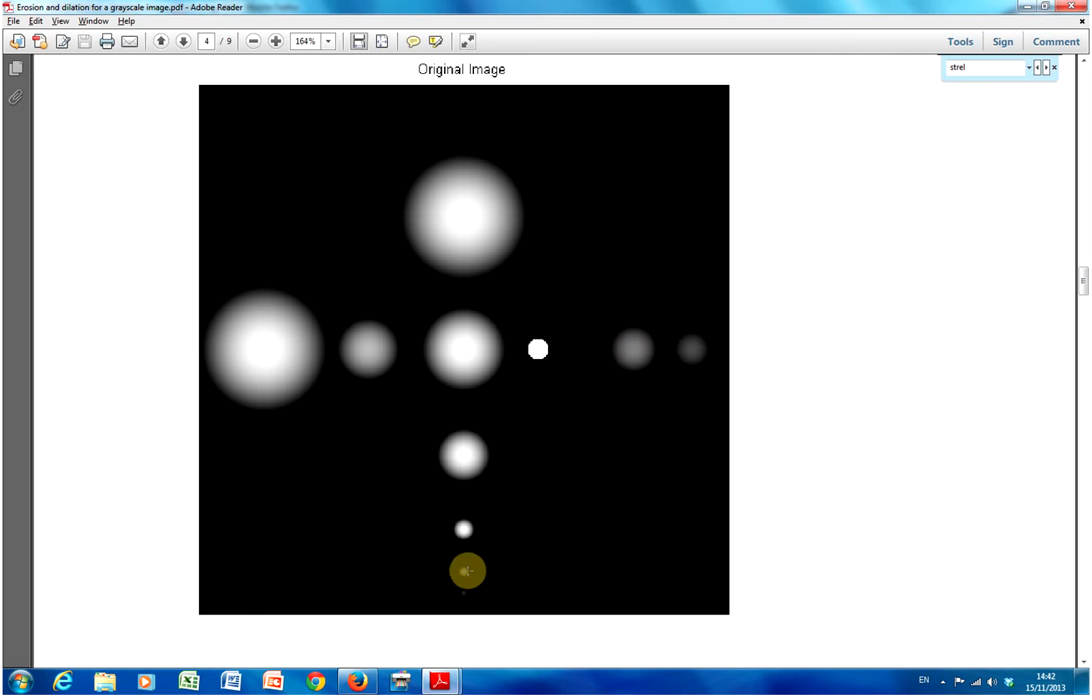
mouse_move(870, 464)
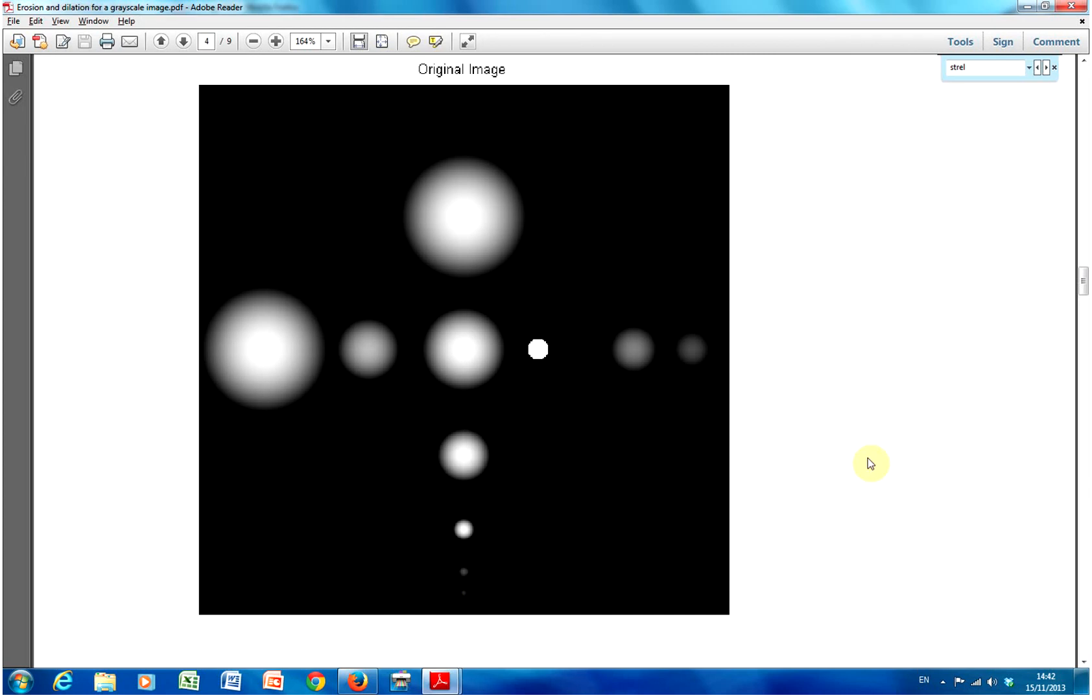
Scroll through the 'Get 1d profile of column' code and Column 250 plot back to the Original Image figure.
scroll("down", 3)
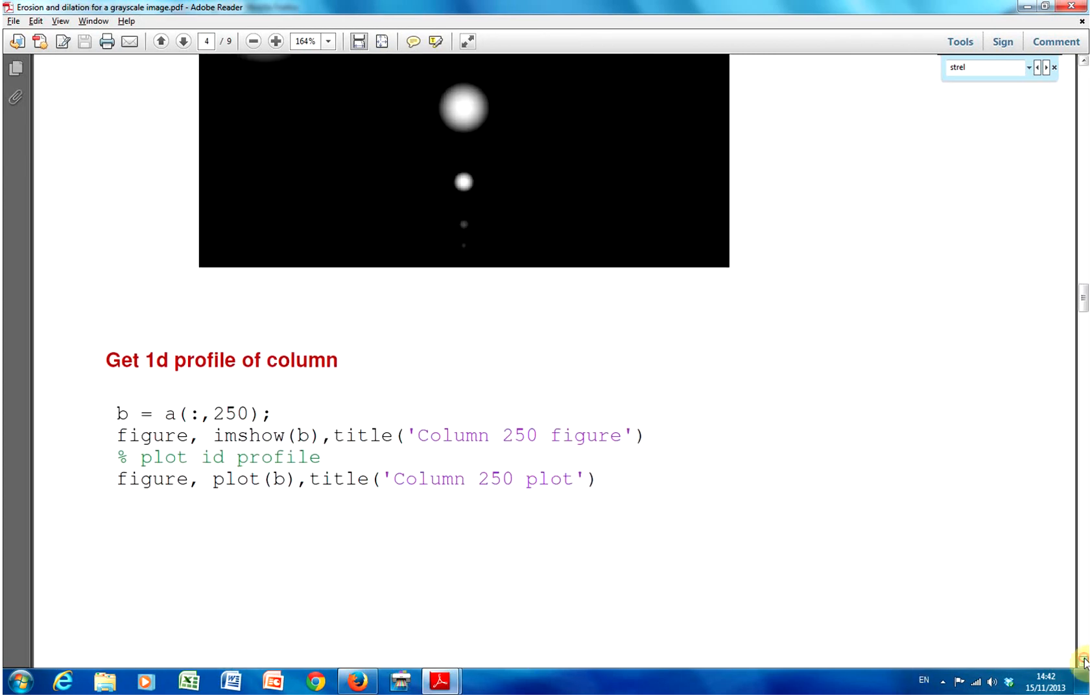
scroll("down", 3)
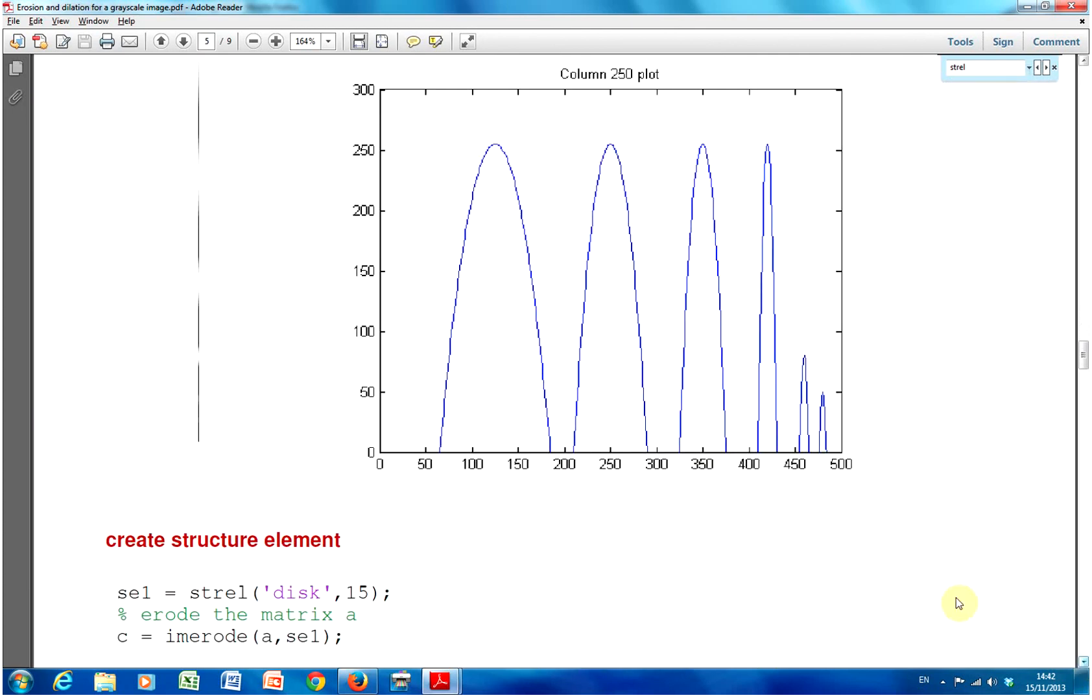
scroll("down", 3)
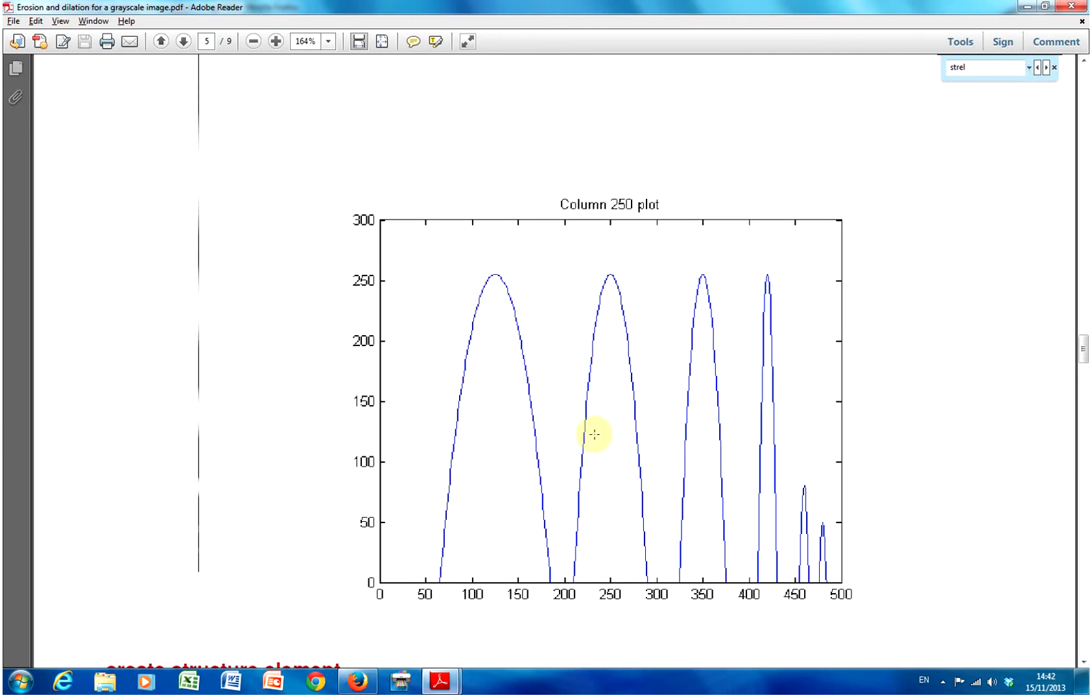
mouse_move(562, 439)
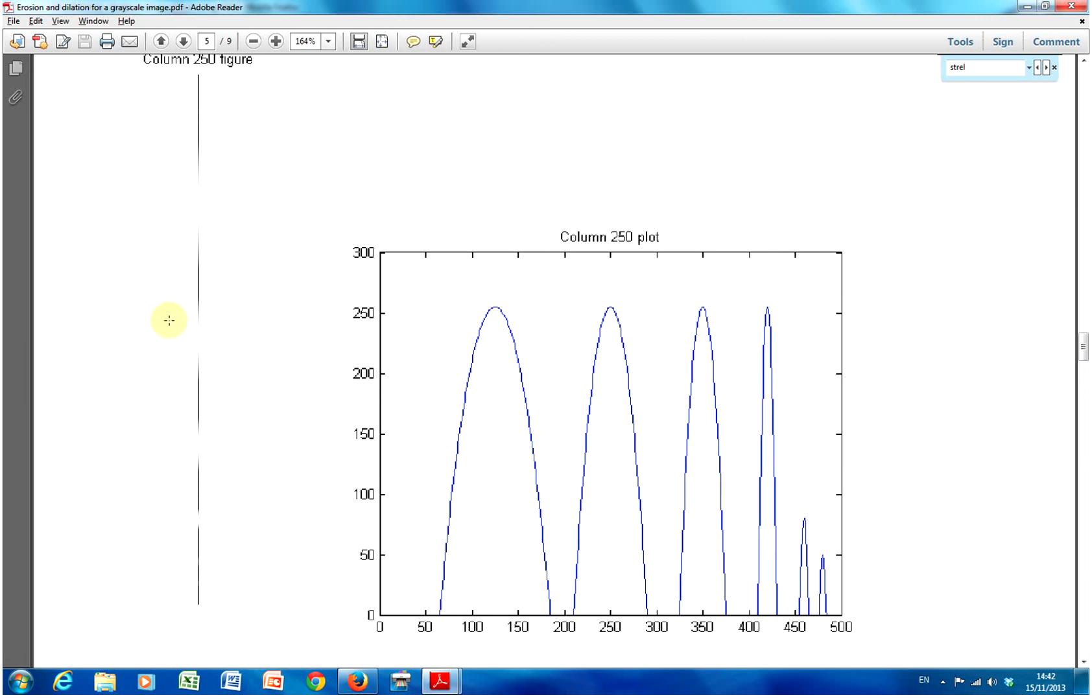
mouse_move(253, 376)
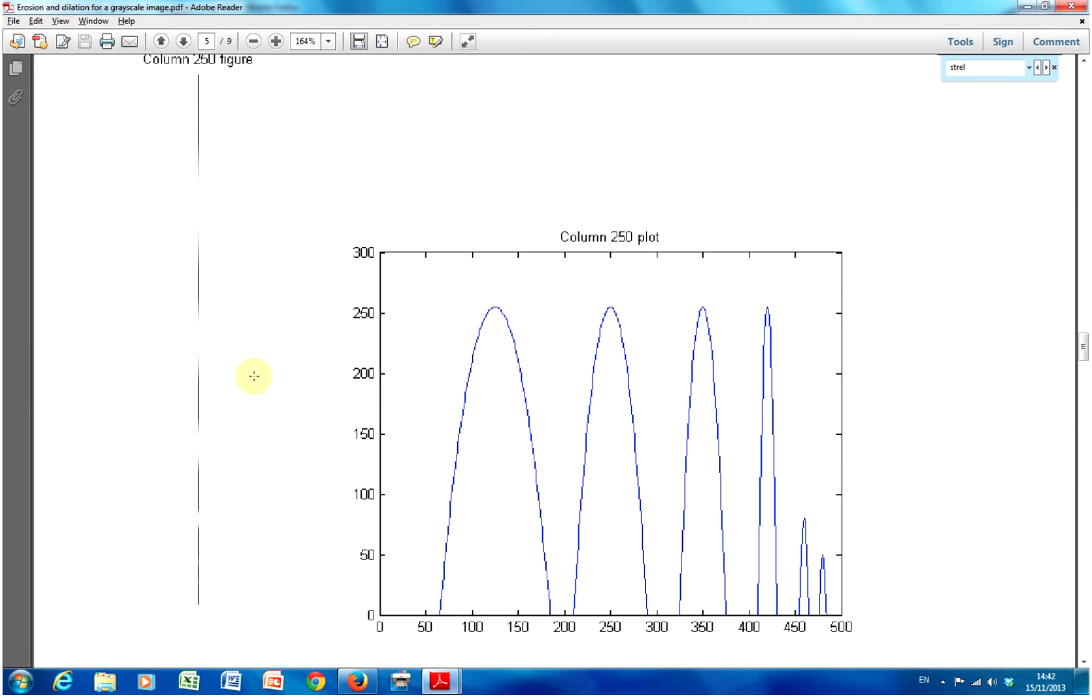
mouse_move(469, 333)
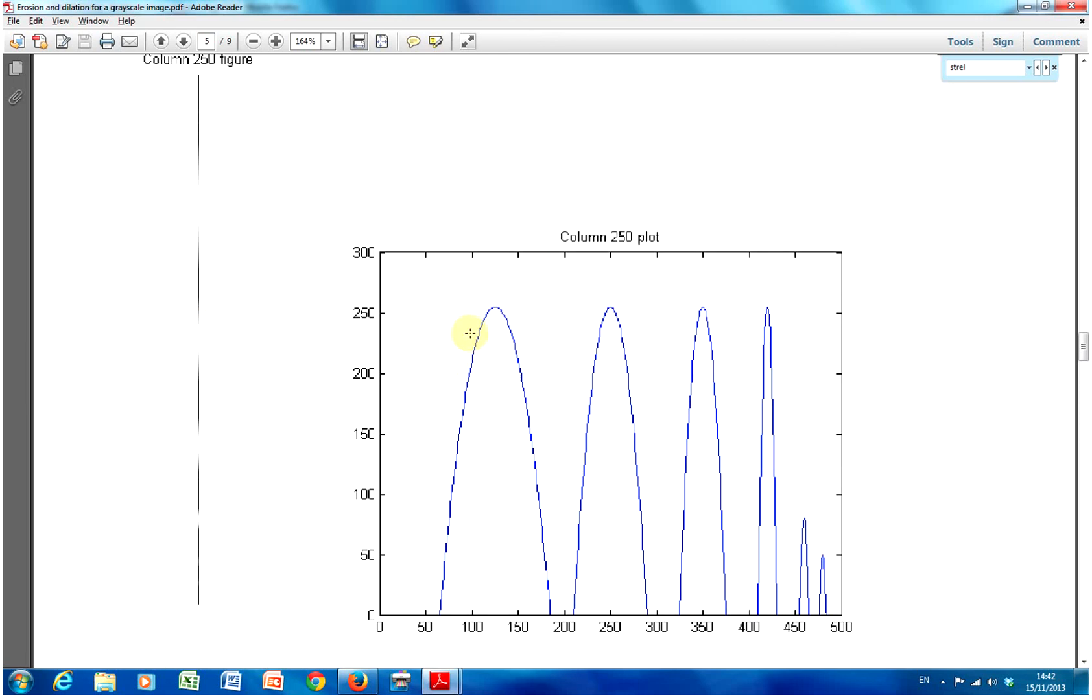
scroll("down", 3)
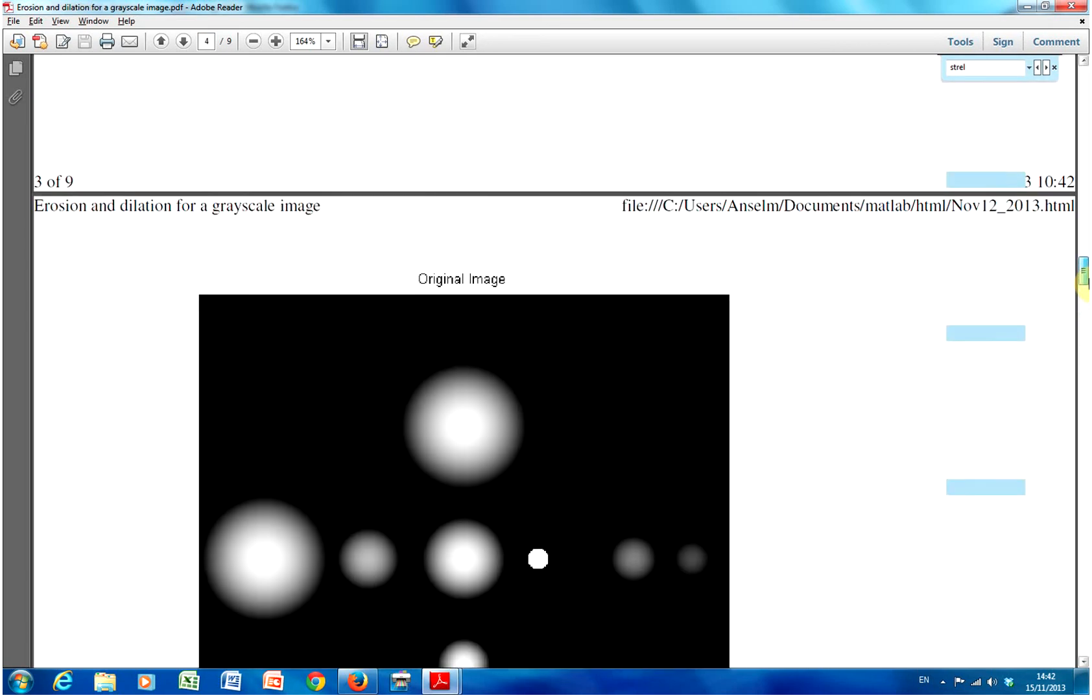
scroll("down", 3)
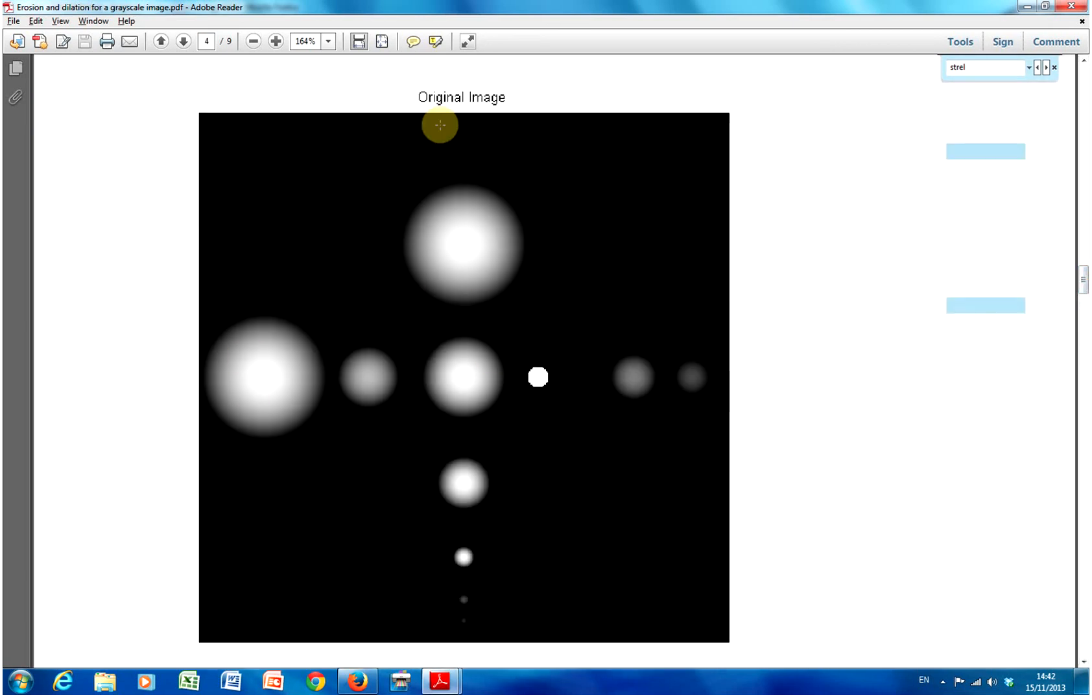
mouse_move(449, 267)
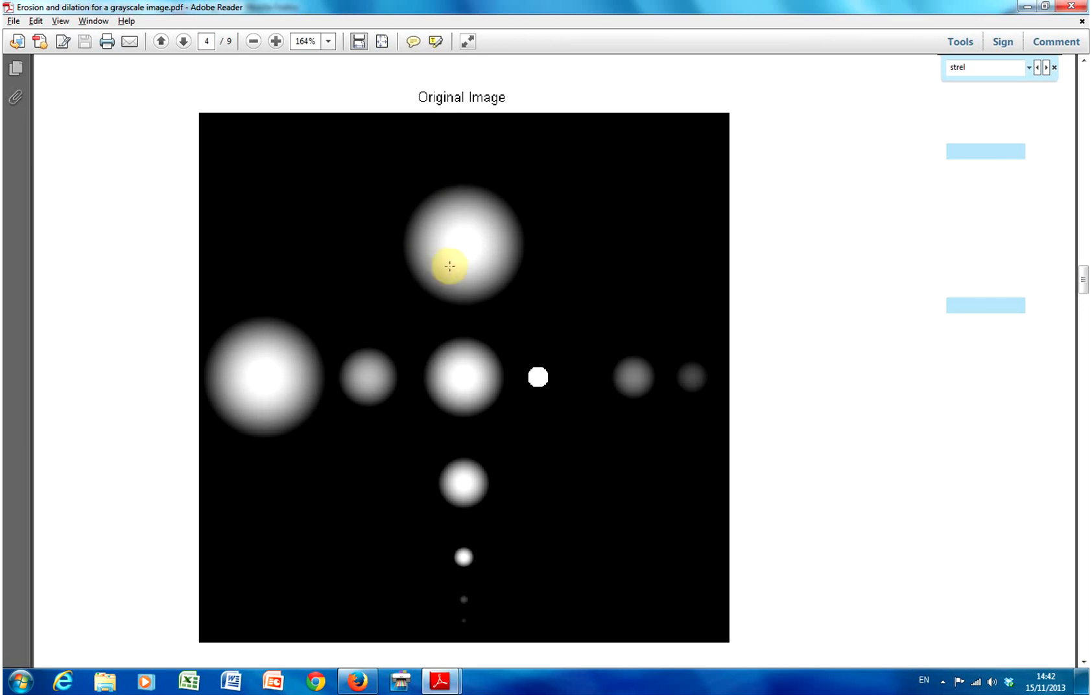
Scroll to the strel('disk',15) structure element code on page 5 and select the imerode line.
scroll("down", 3)
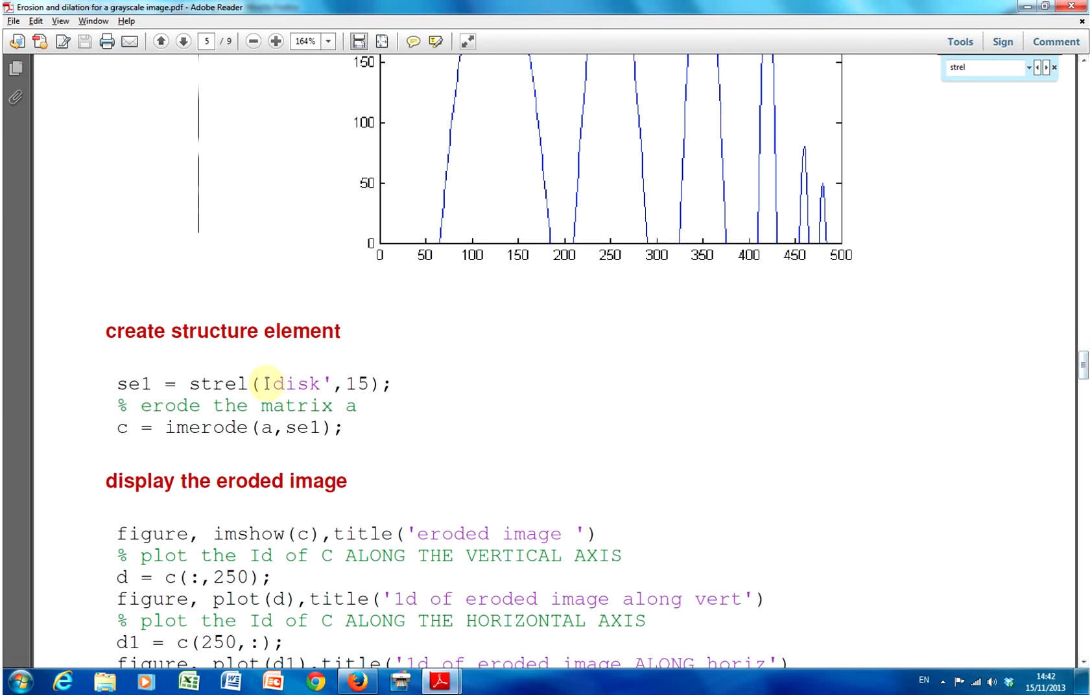
double_click(295, 384)
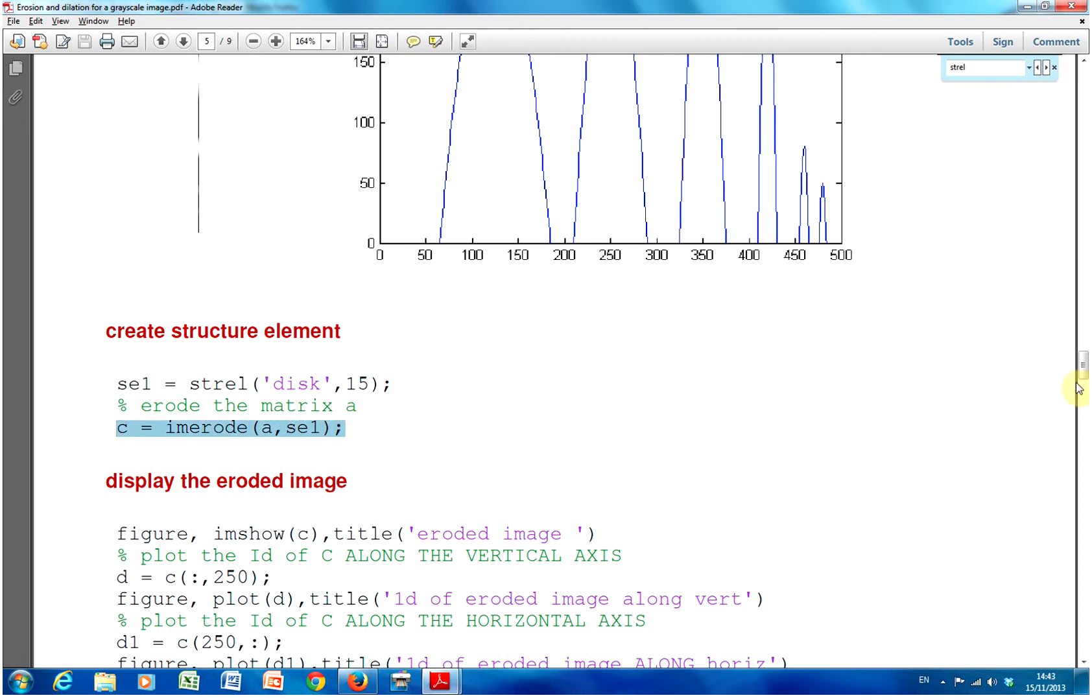
Scroll down to the eroded image figure on page 6 with its smaller, fewer circles.
scroll("down", 3)
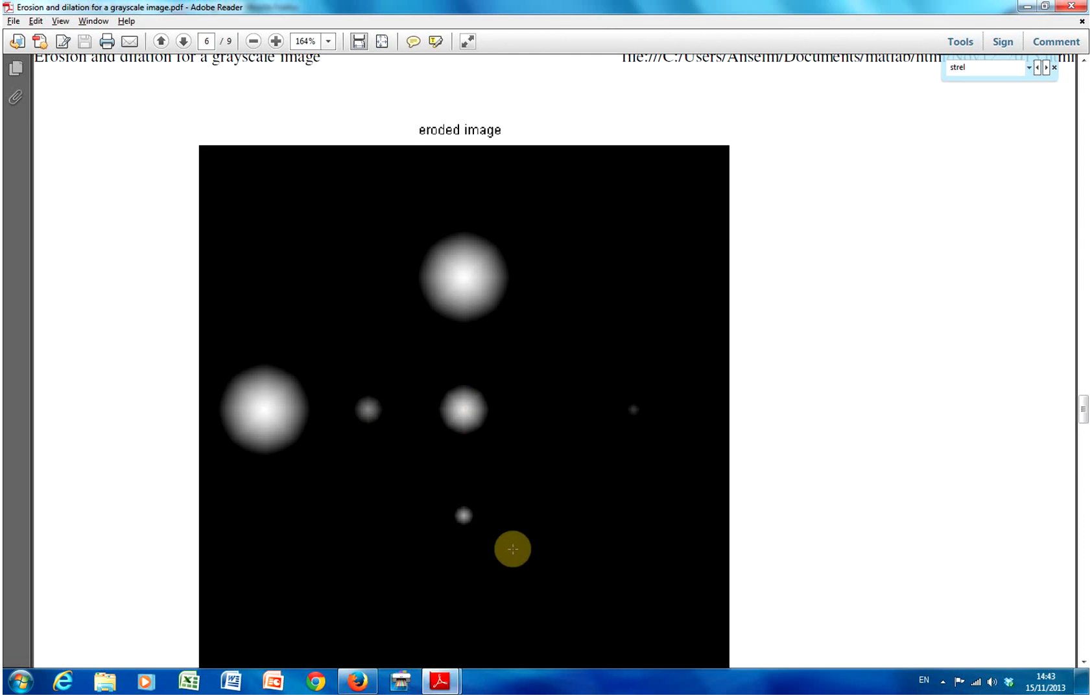
mouse_move(169, 528)
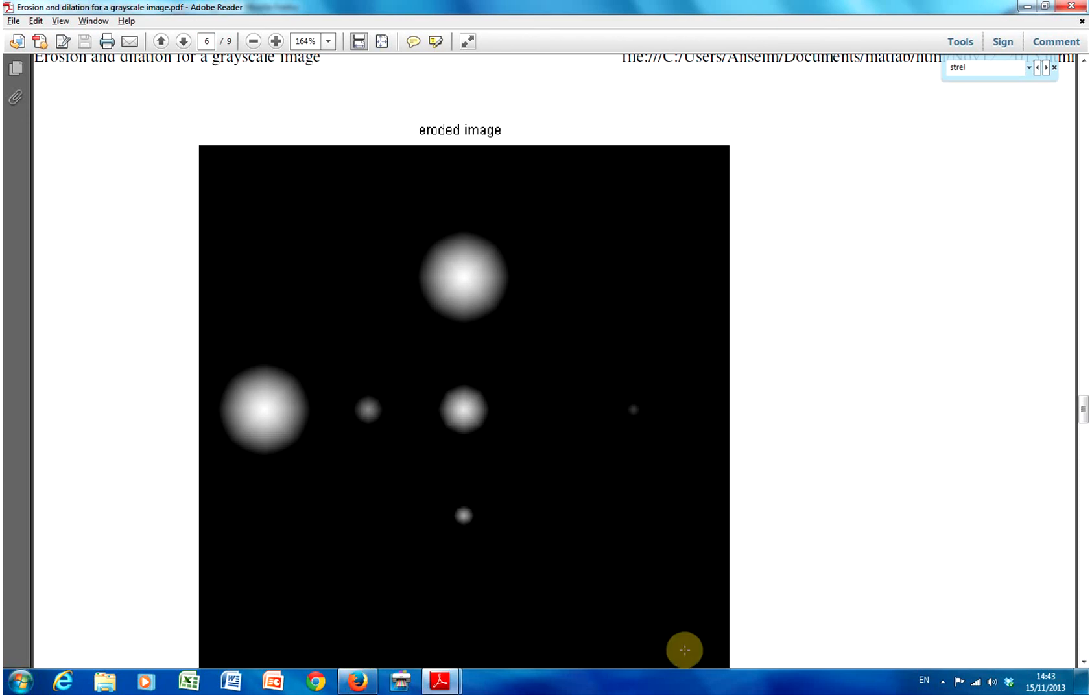
mouse_move(684, 430)
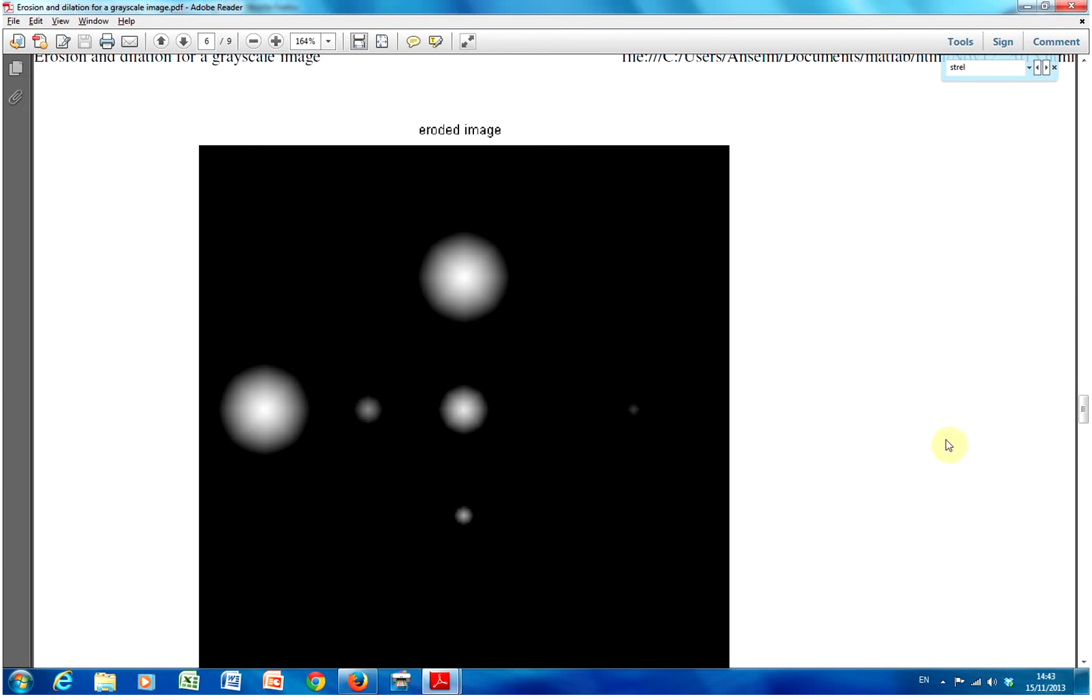
Scroll past the vertical profile plot to the '1d of eroded image ALONG horiz' plot on page 7.
scroll("down", 3)
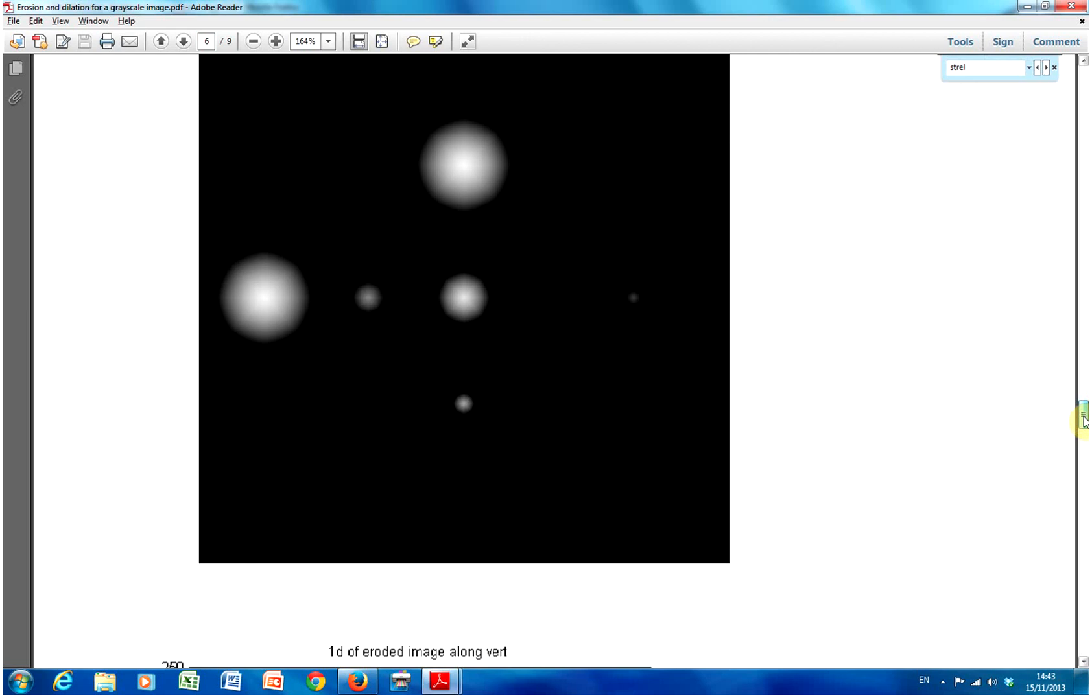
scroll("down", 3)
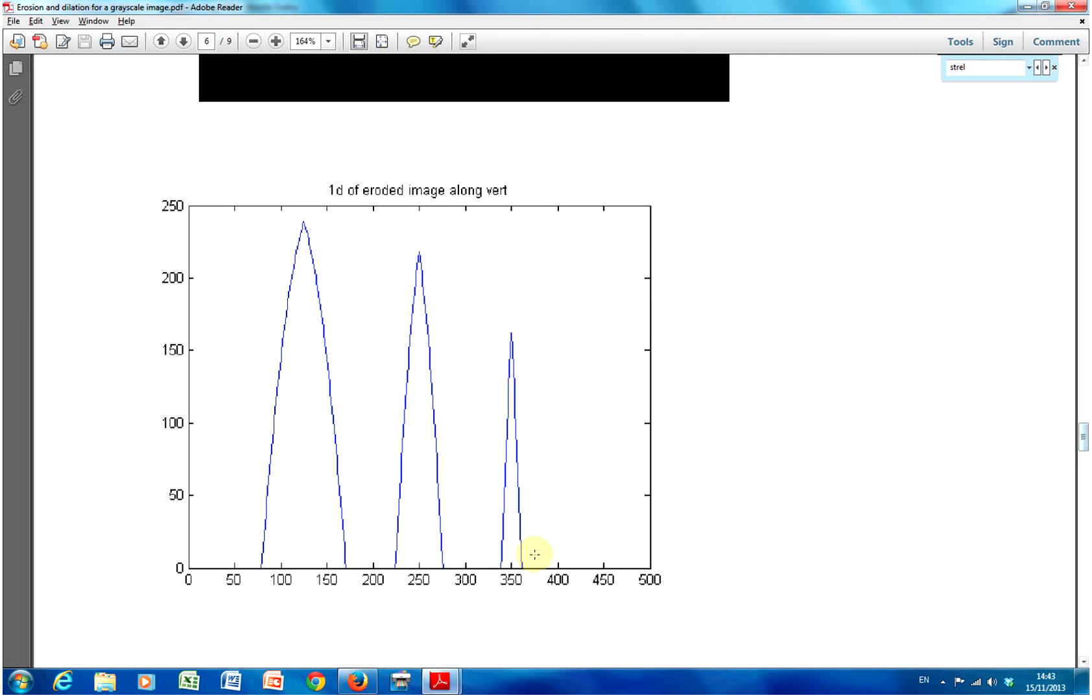
mouse_move(390, 509)
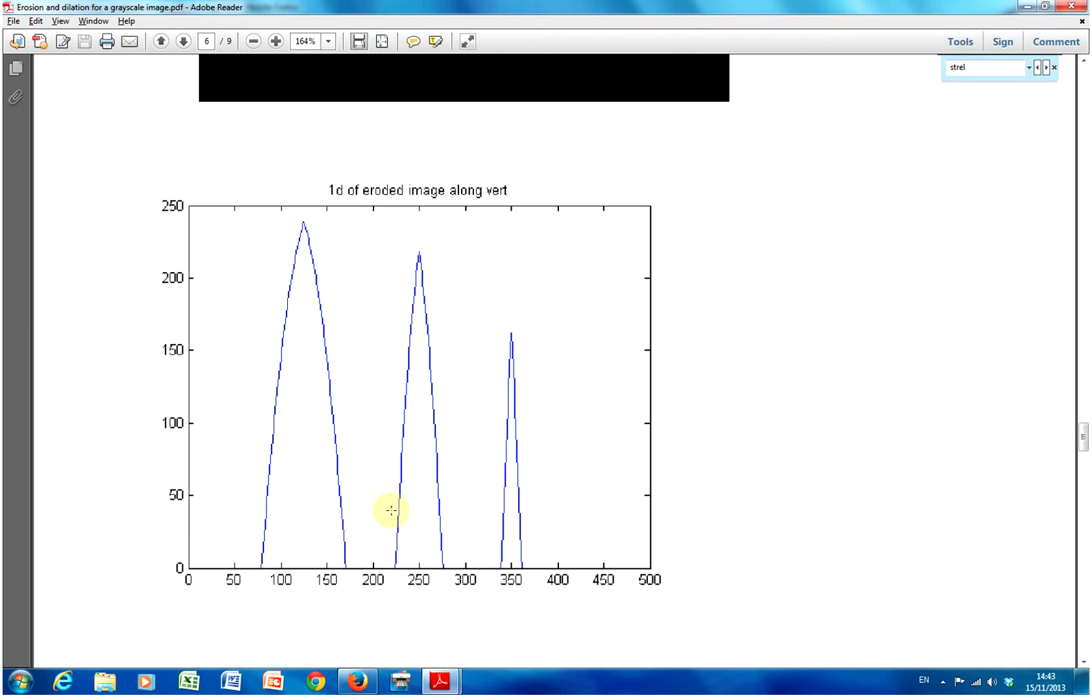
mouse_move(1079, 441)
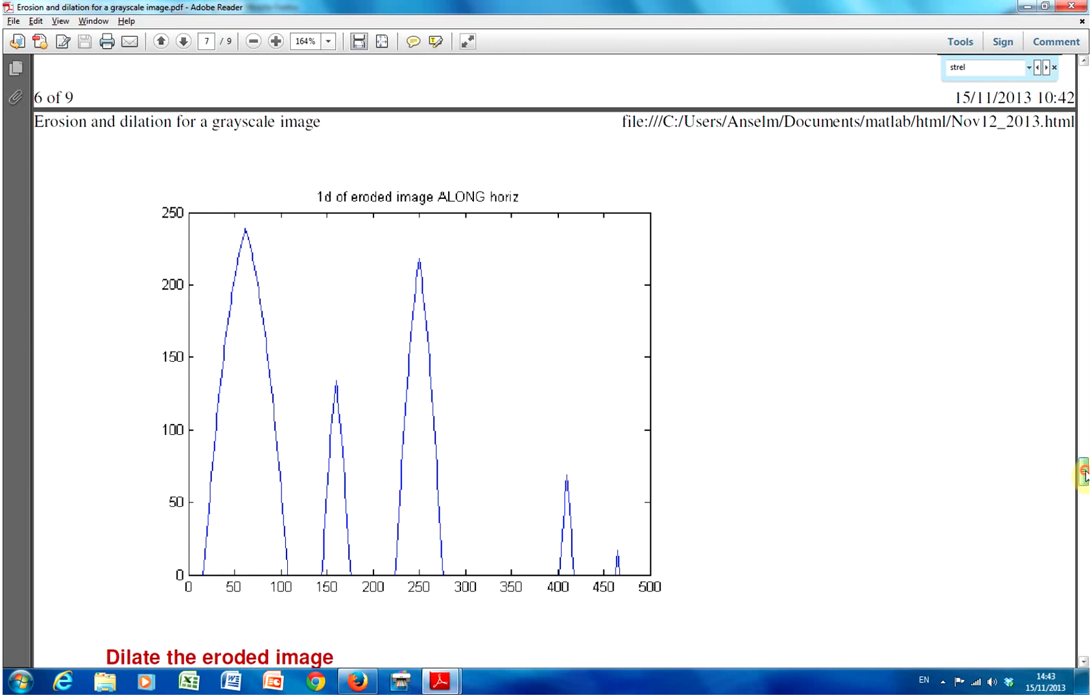
mouse_move(281, 464)
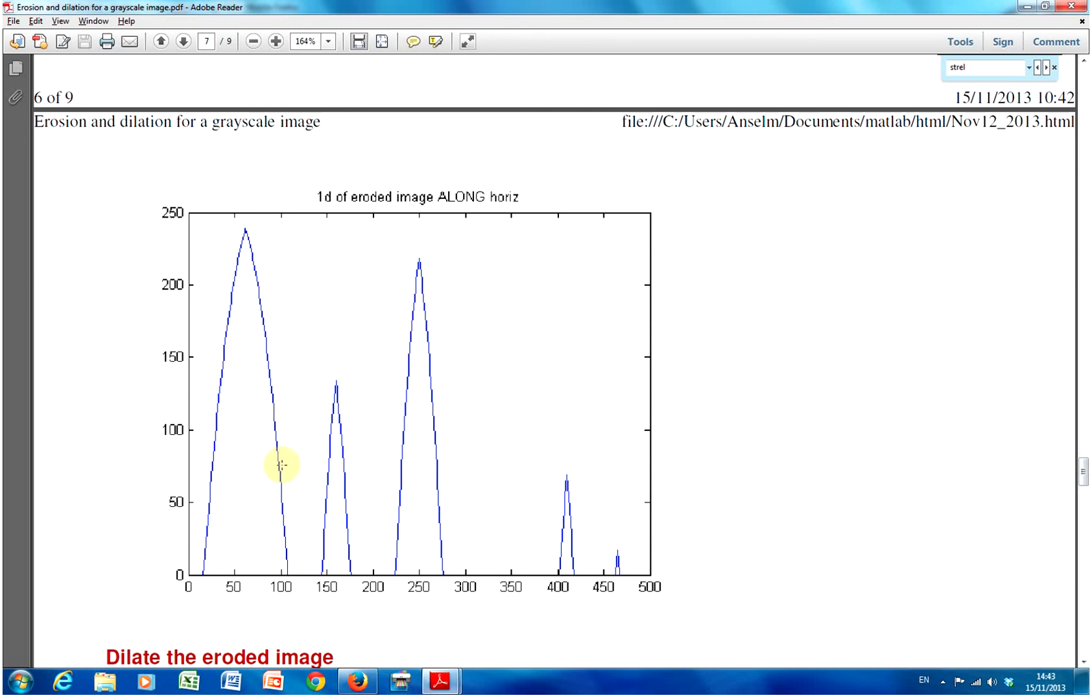
mouse_move(554, 488)
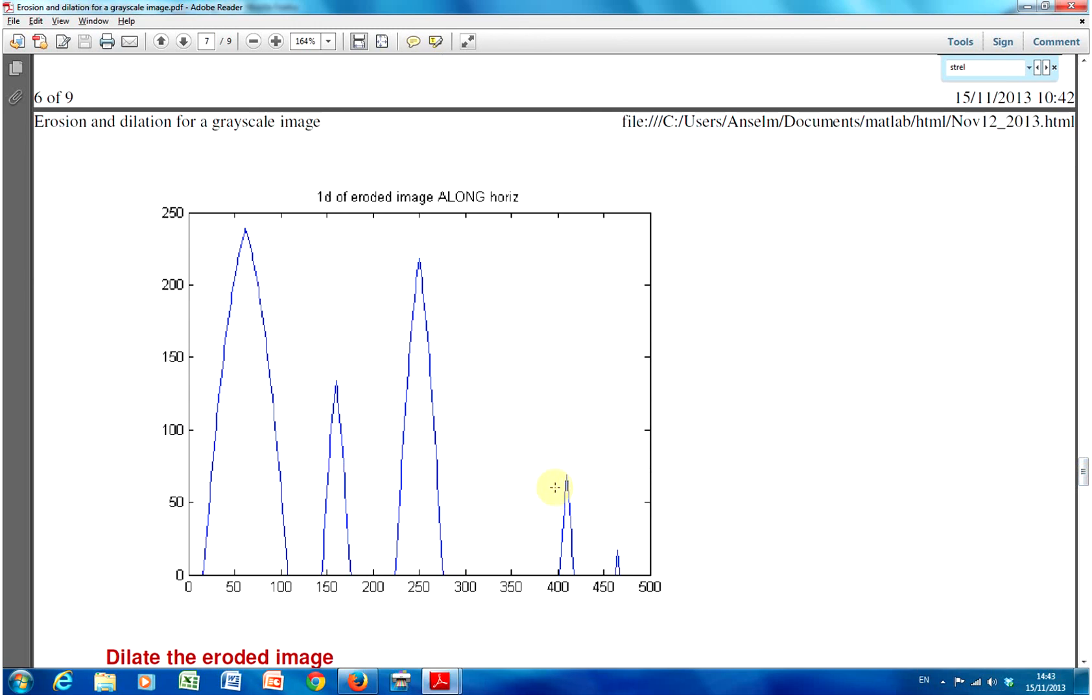
mouse_move(185, 486)
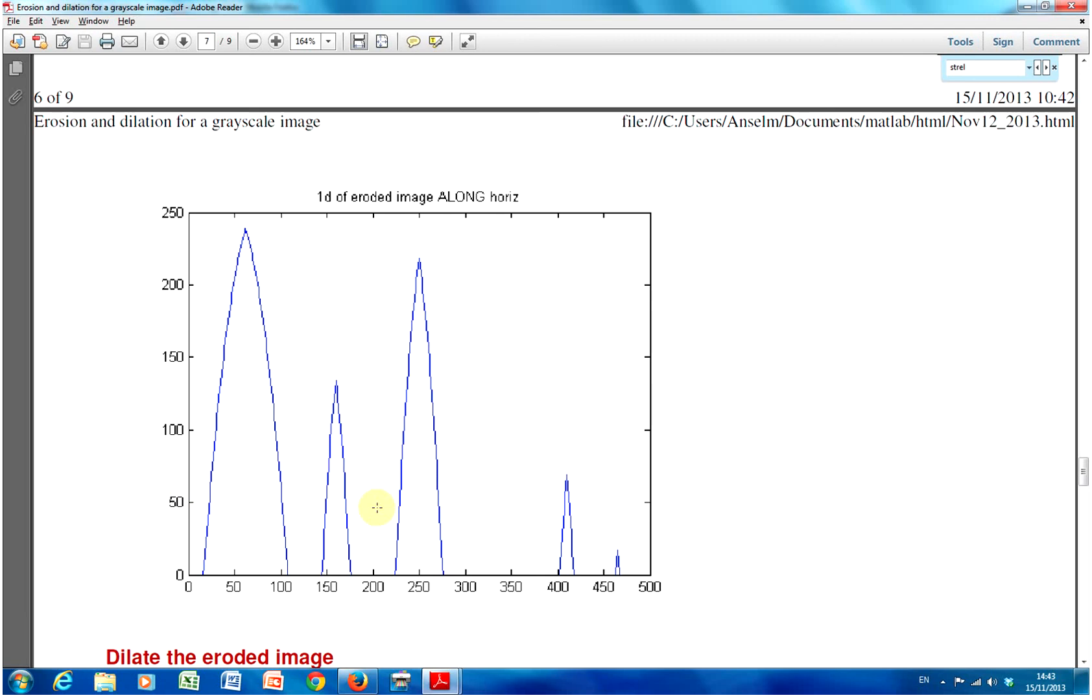
mouse_move(507, 528)
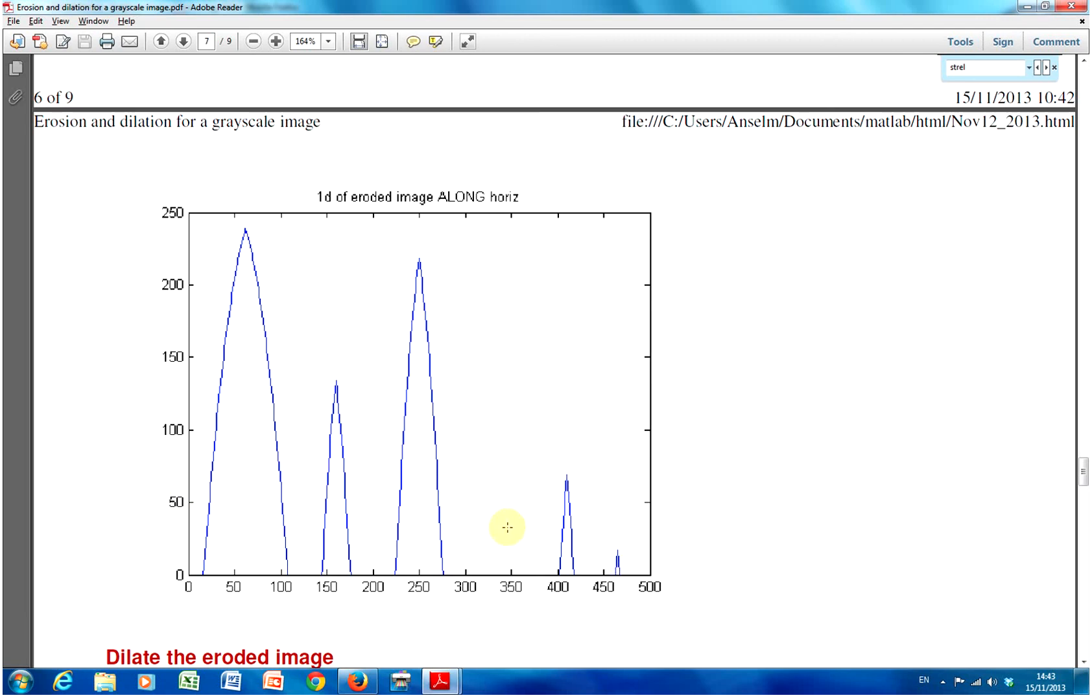
mouse_move(966, 458)
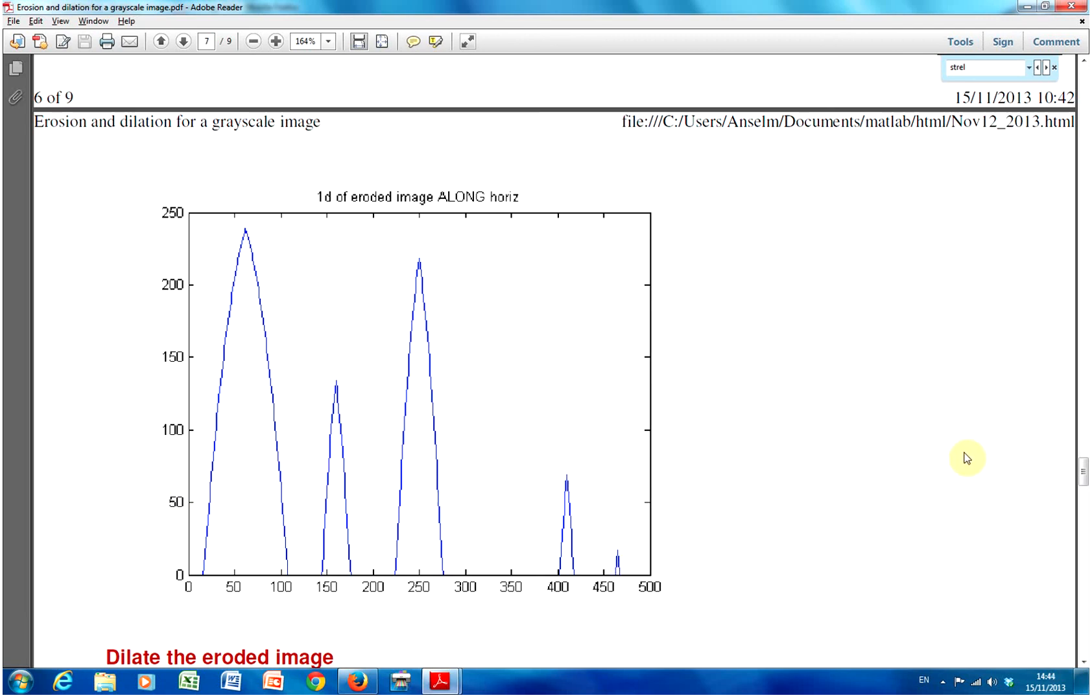
mouse_move(994, 475)
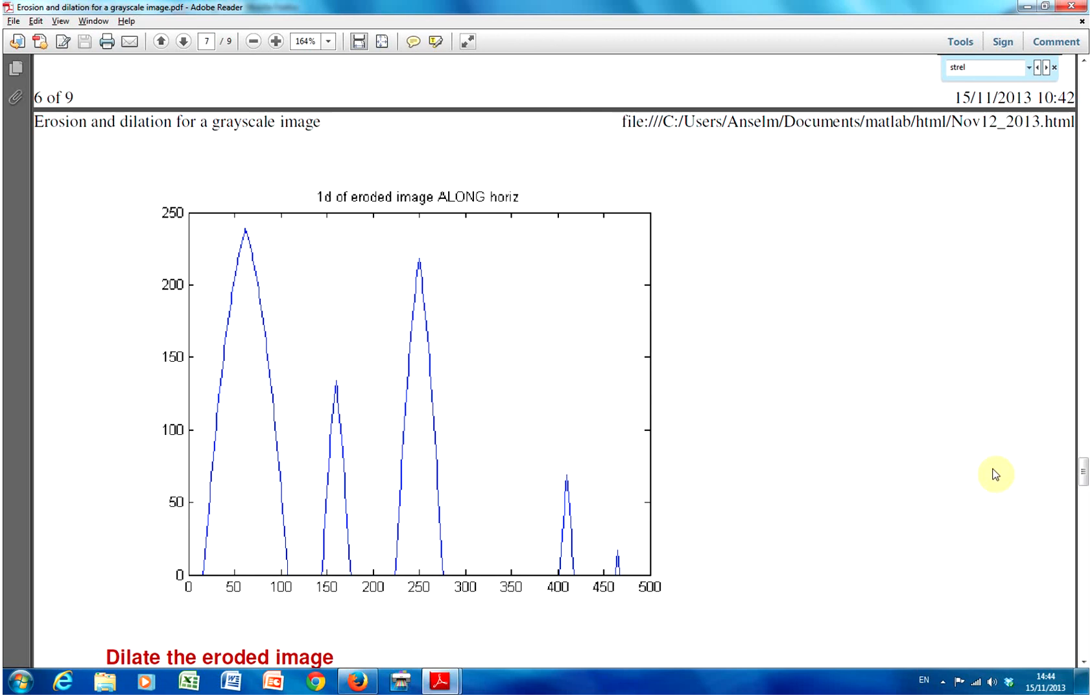
mouse_move(280, 426)
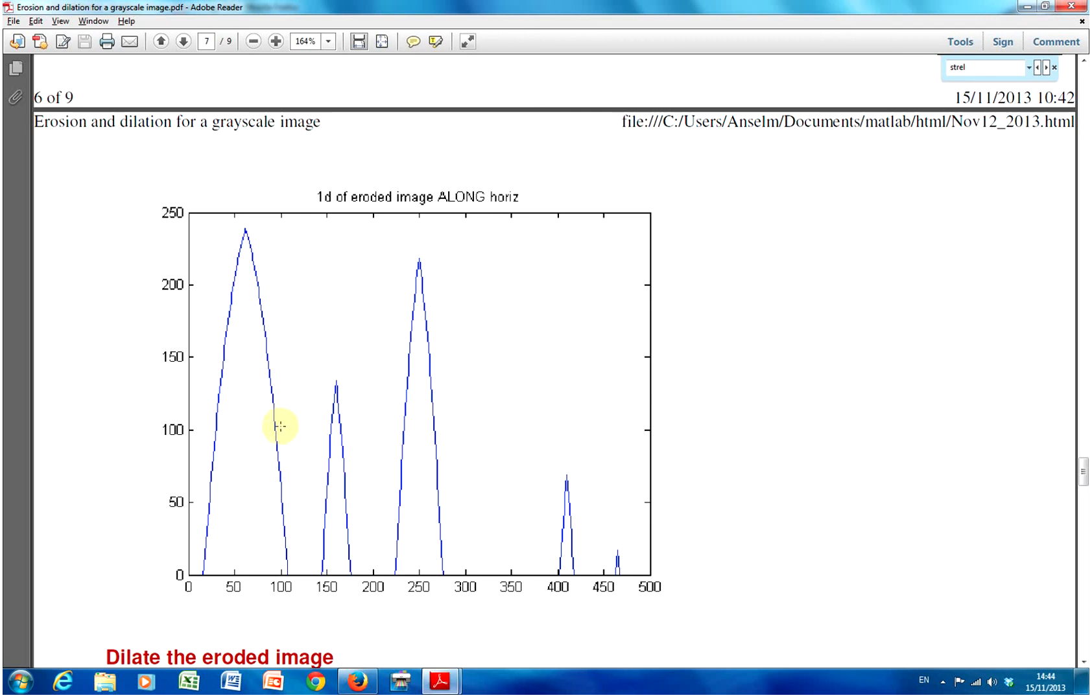
mouse_move(569, 539)
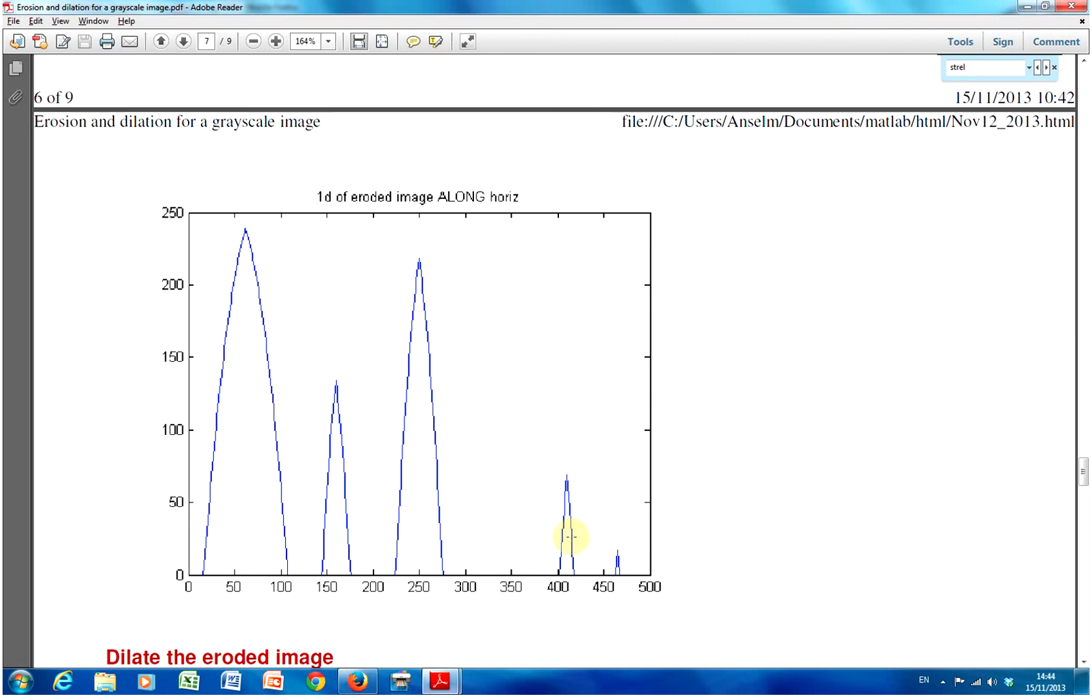
Revisit the eroded image figure and scroll down to its vertical 1D plot with three sharp peaks.
scroll("down", 3)
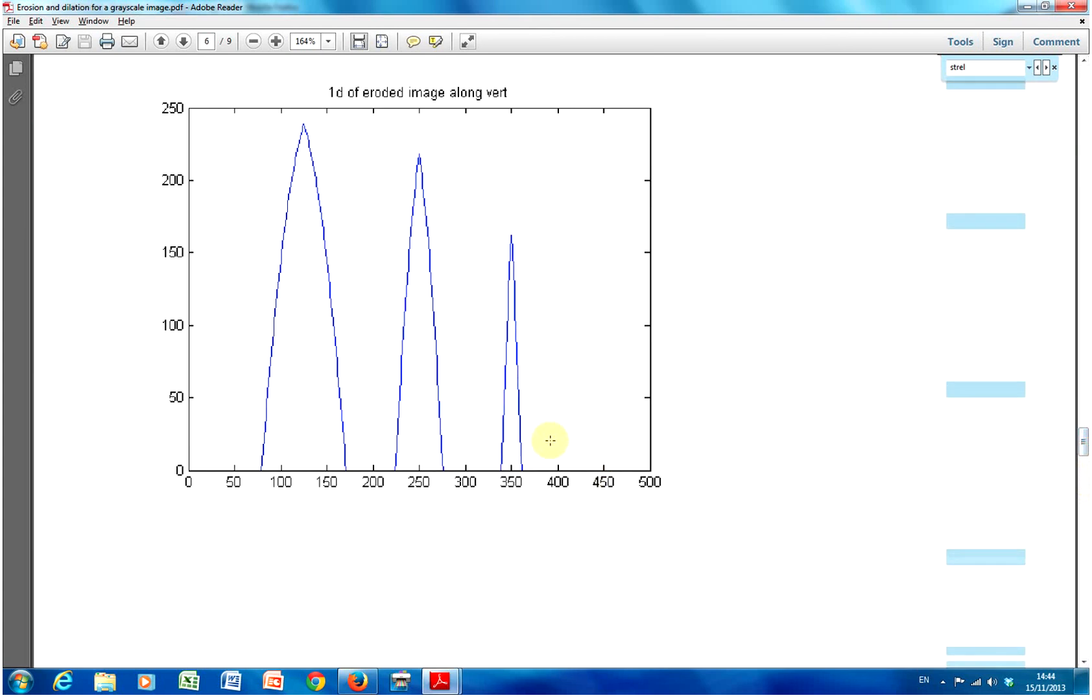
mouse_move(584, 450)
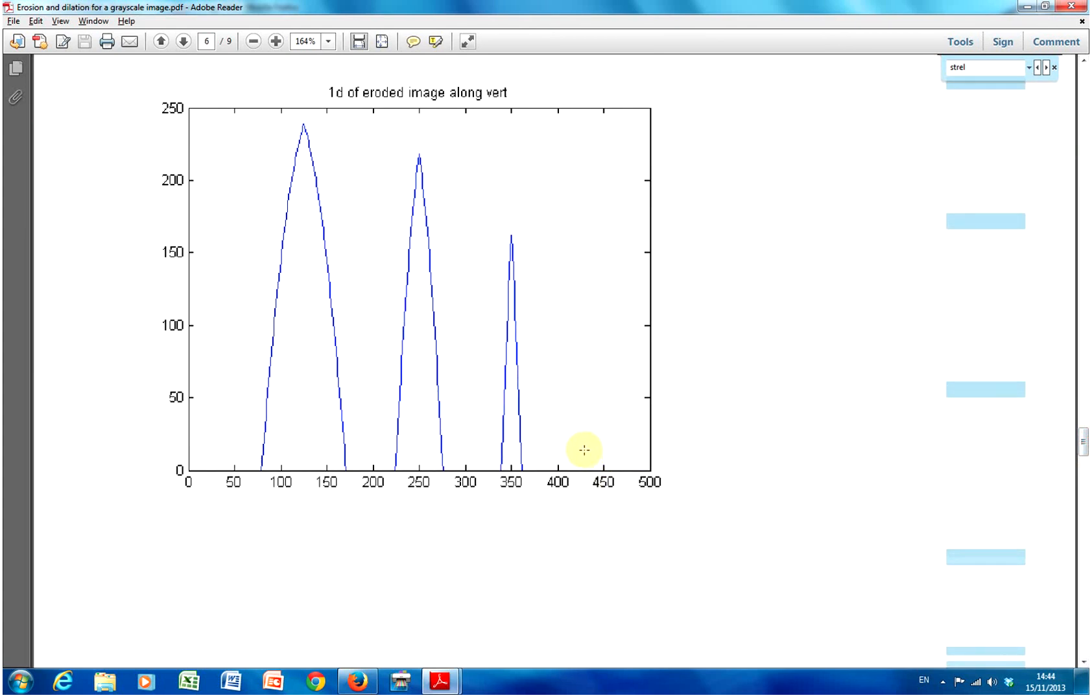
scroll("down", 3)
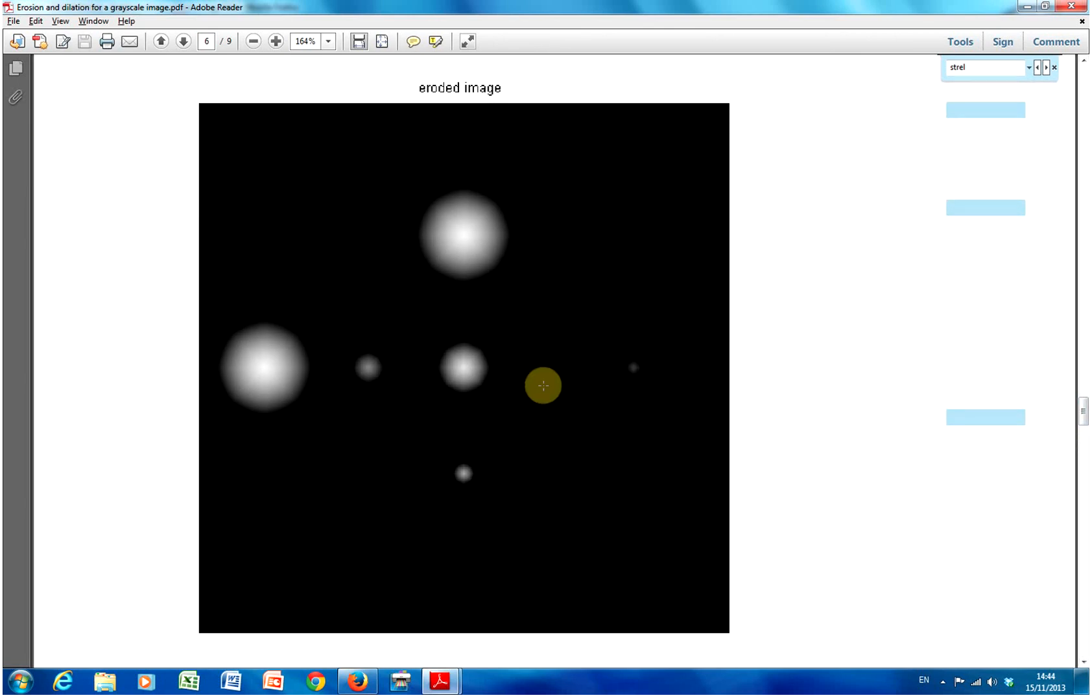
left_click_drag(542, 385, 598, 425)
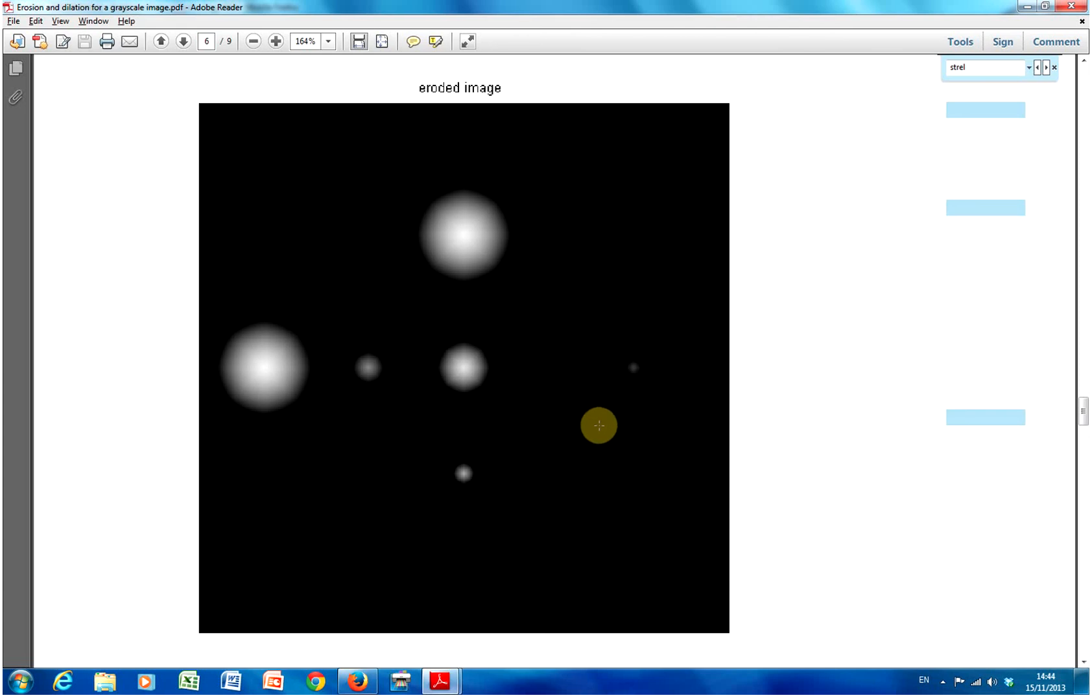
mouse_move(782, 375)
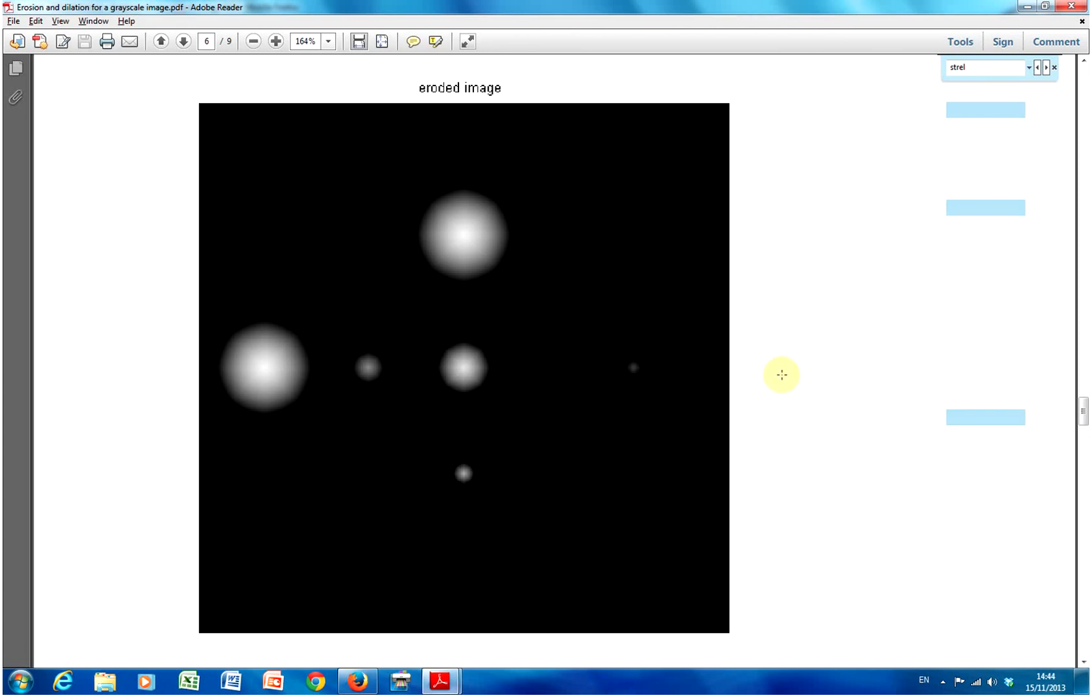
mouse_move(794, 345)
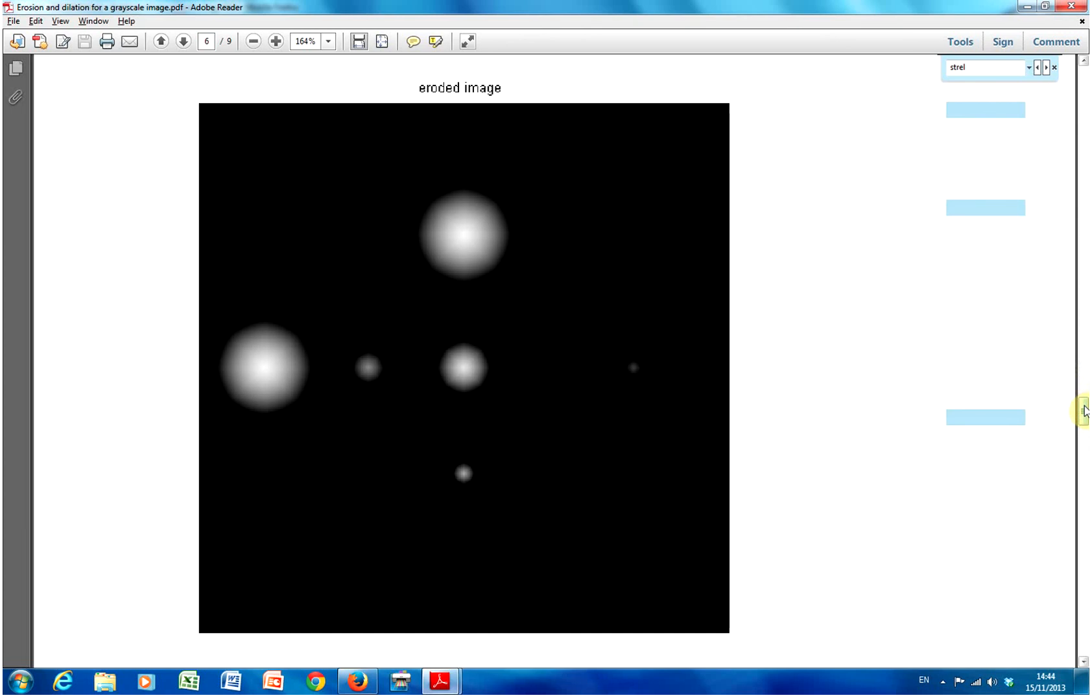
scroll("down", 3)
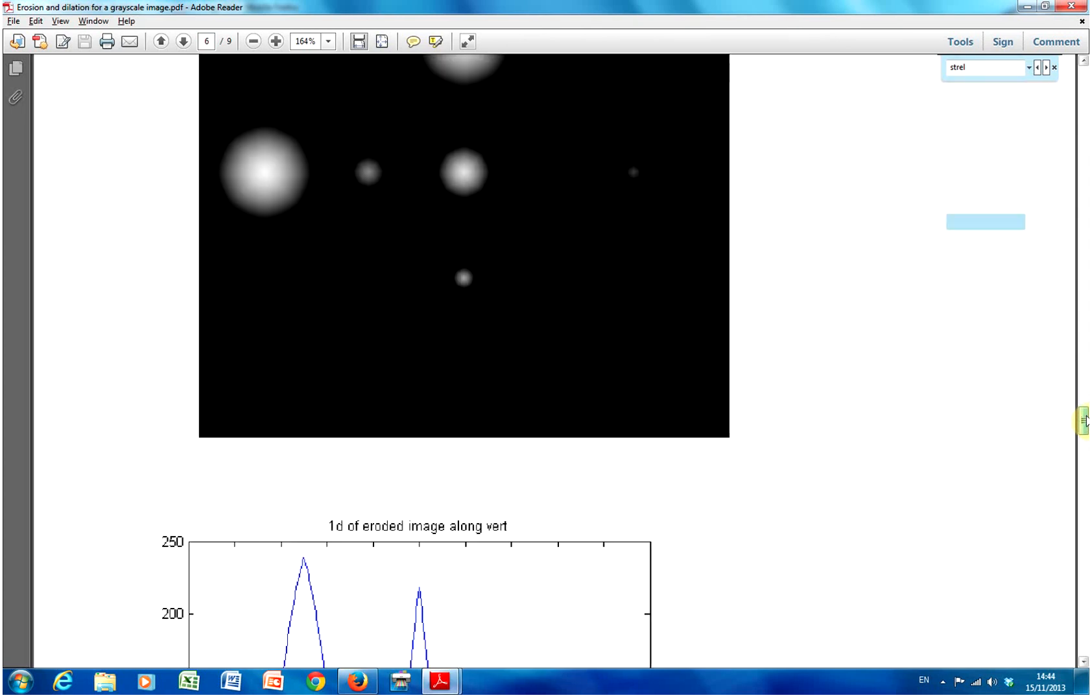
scroll("down", 3)
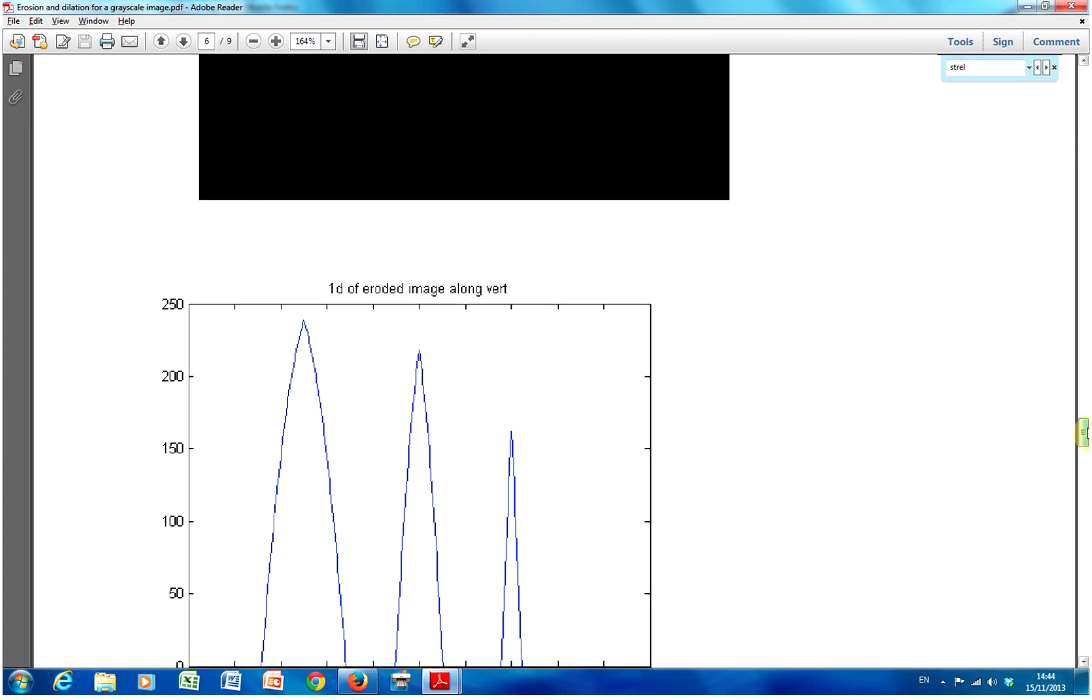
scroll("down", 3)
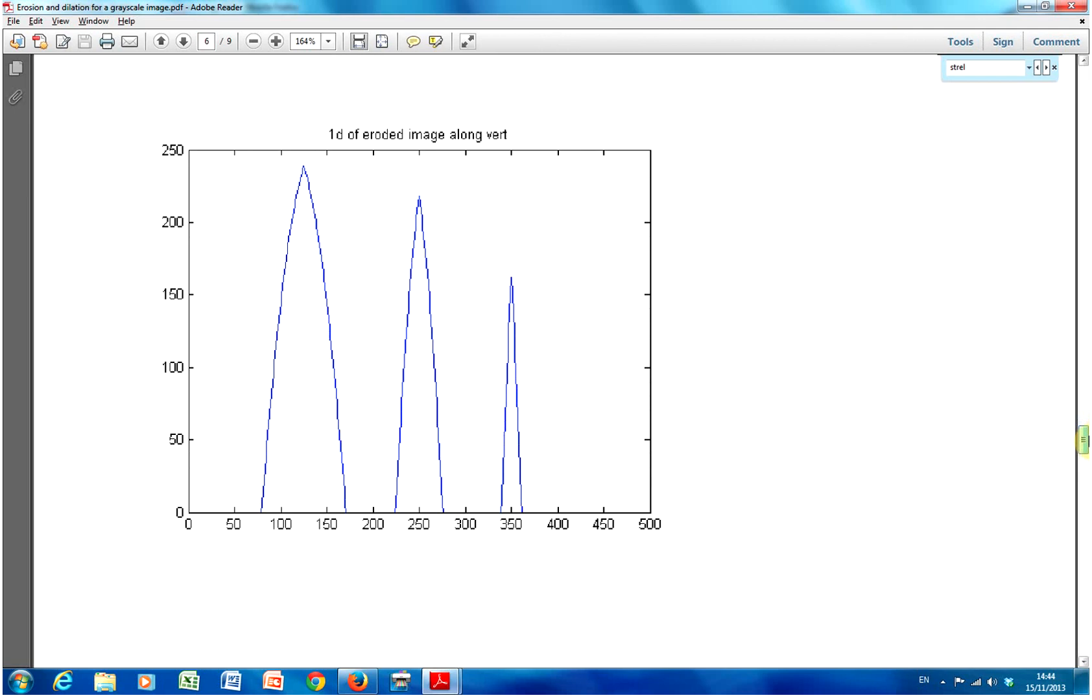
Page down to the 'Dilate the eroded image' code and highlight the imdilate function name.
left_click(183, 41)
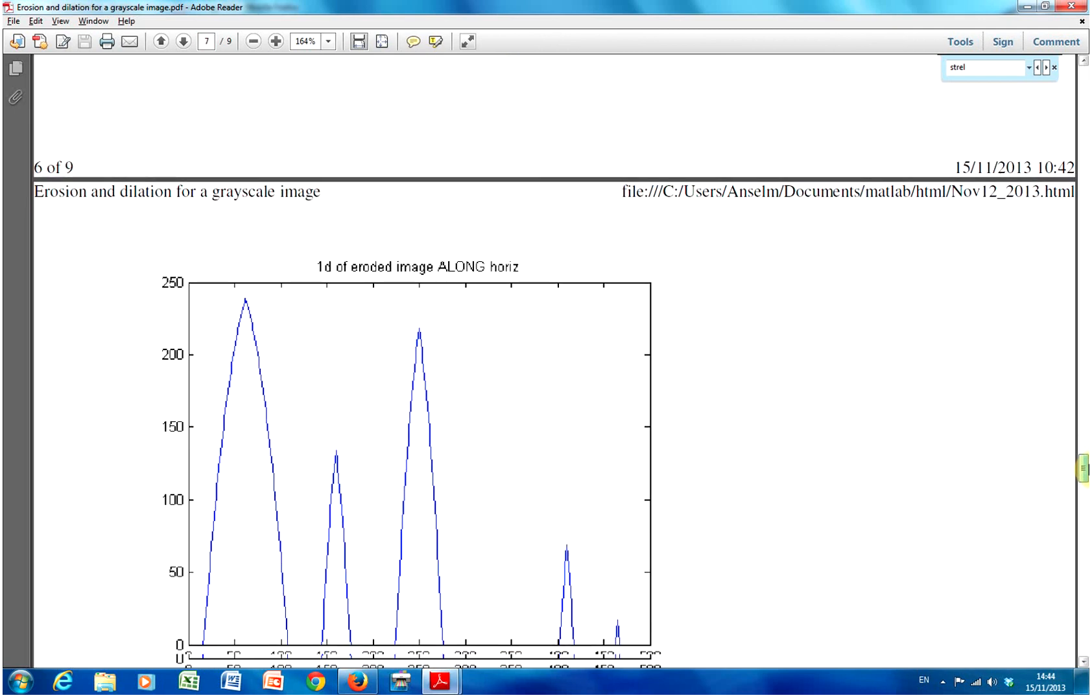
scroll("down", 3)
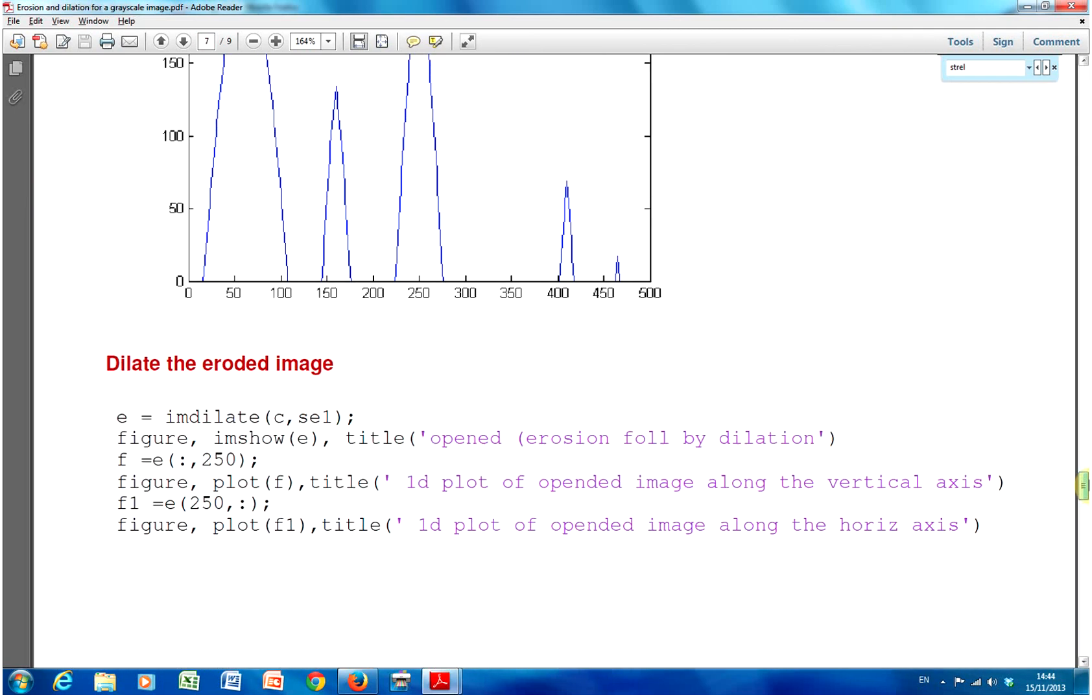
mouse_move(410, 483)
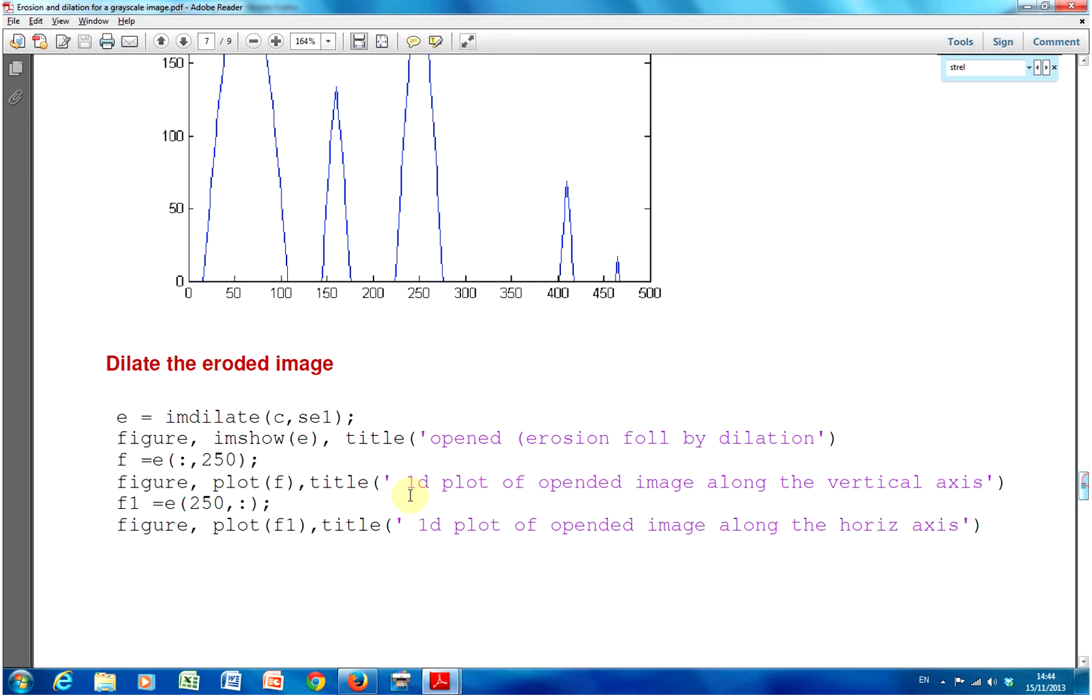
double_click(238, 417)
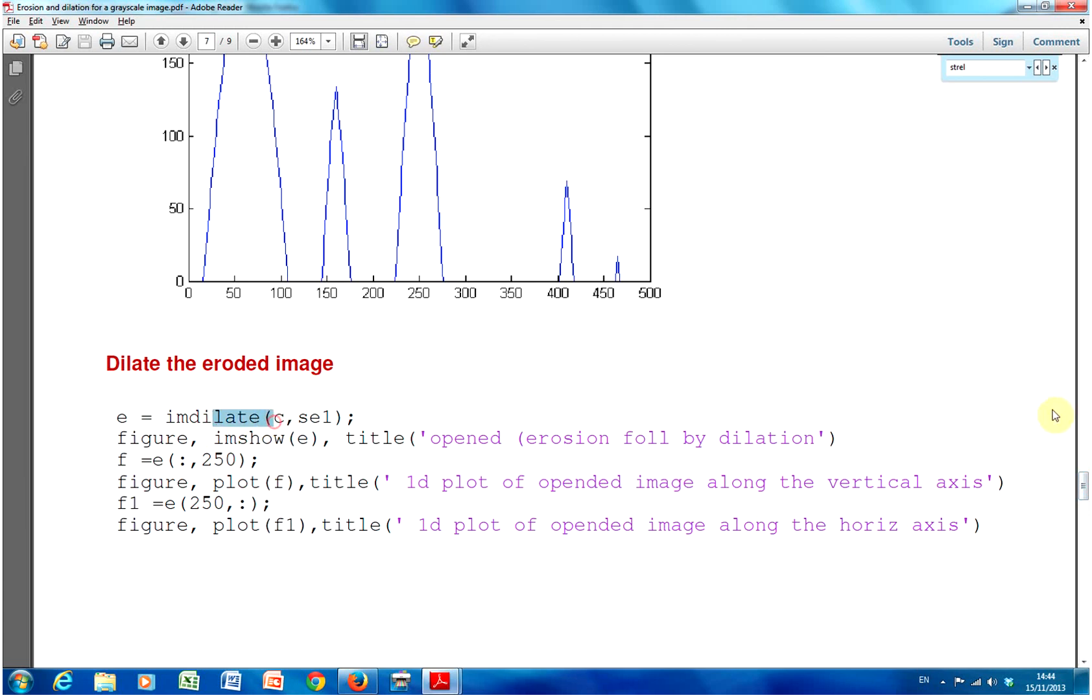
Scroll past the opened image to its vertical 1D plot with flat-topped peaks on page 8.
scroll("down", 3)
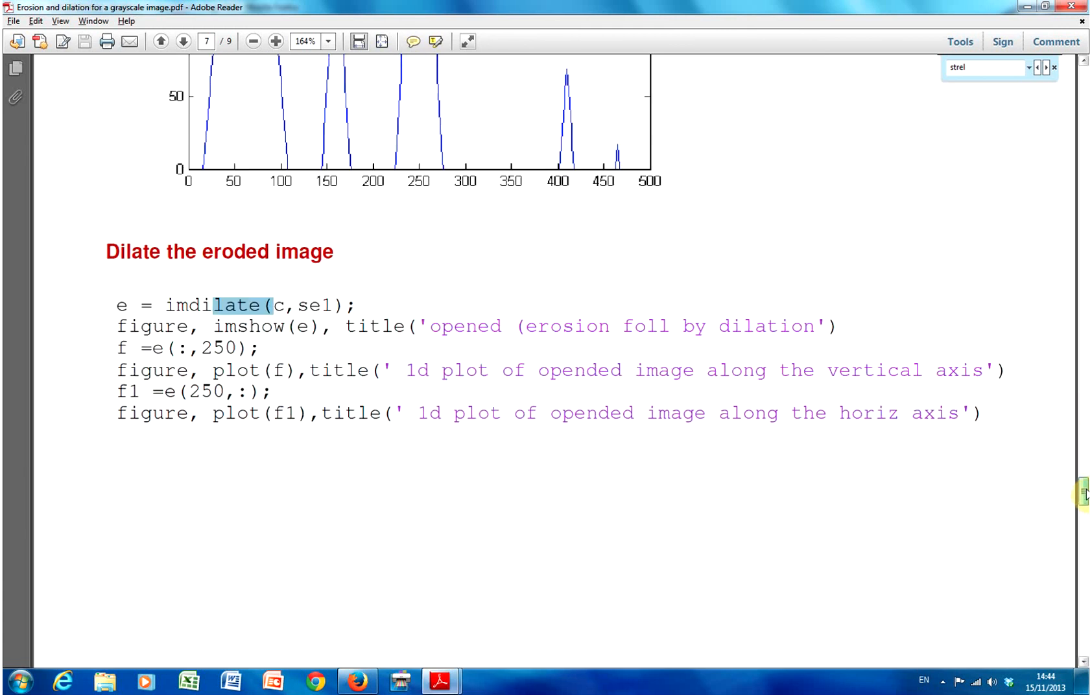
scroll("down", 3)
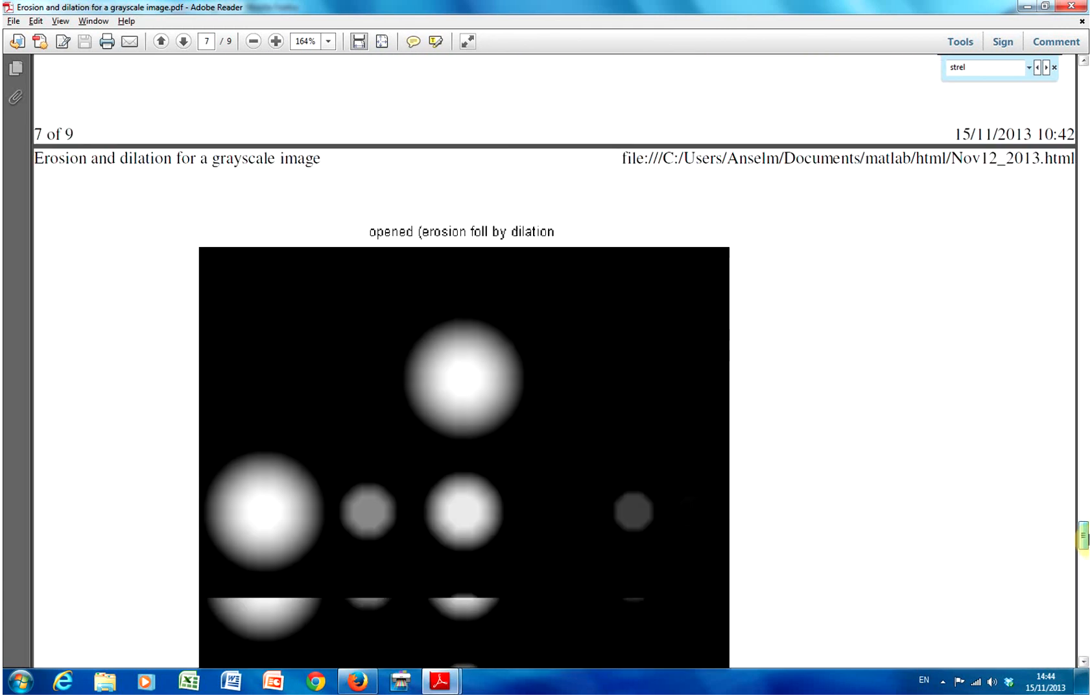
scroll("down", 3)
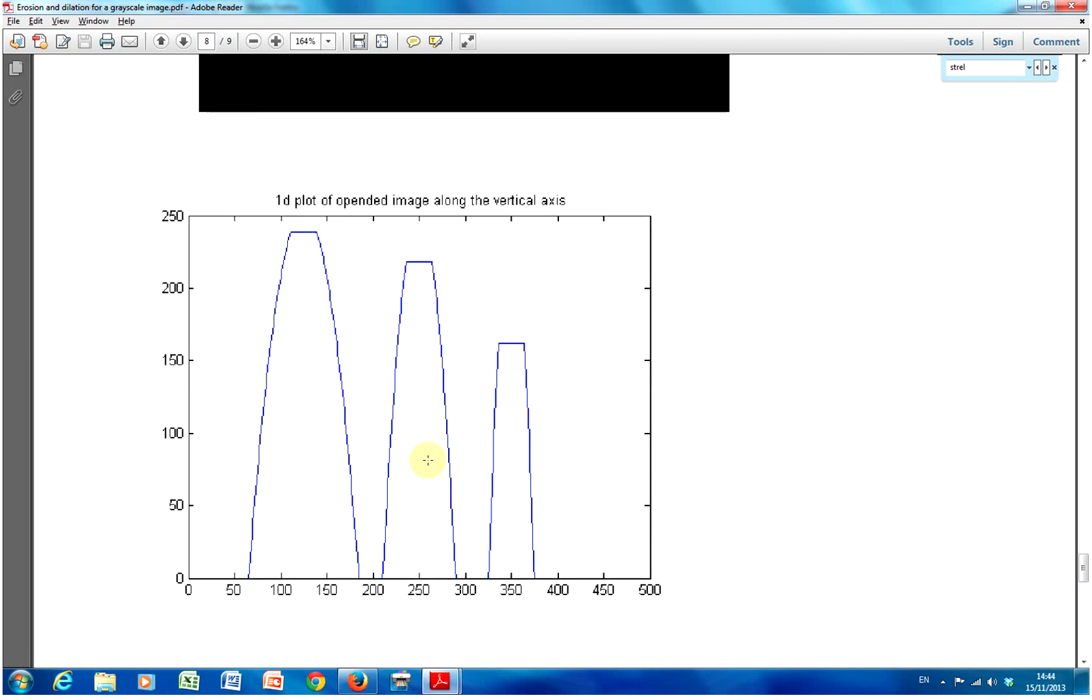
Scroll to page 9's horizontal 1D plot of the opened image with five flat-topped peaks.
scroll("down", 3)
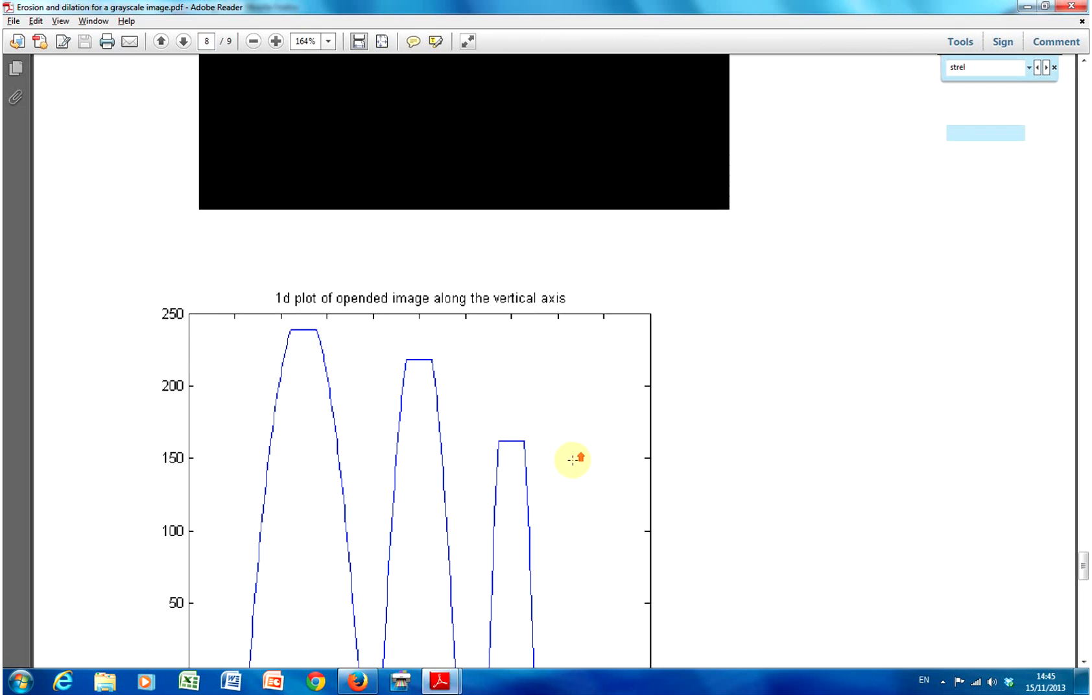
scroll("down", 3)
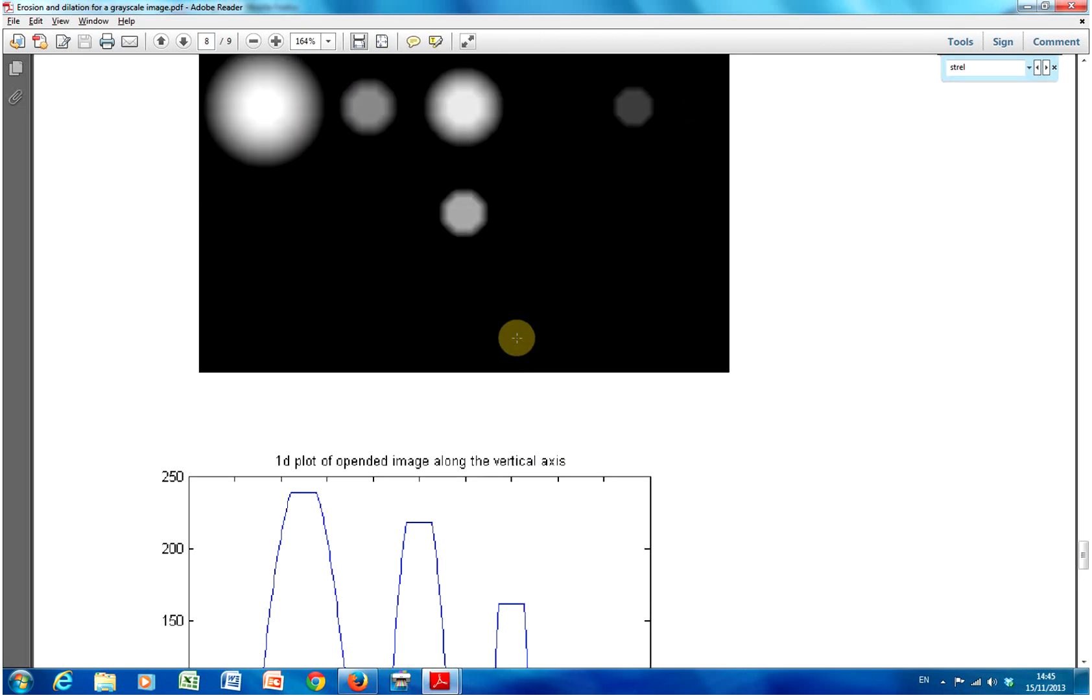
scroll("down", 3)
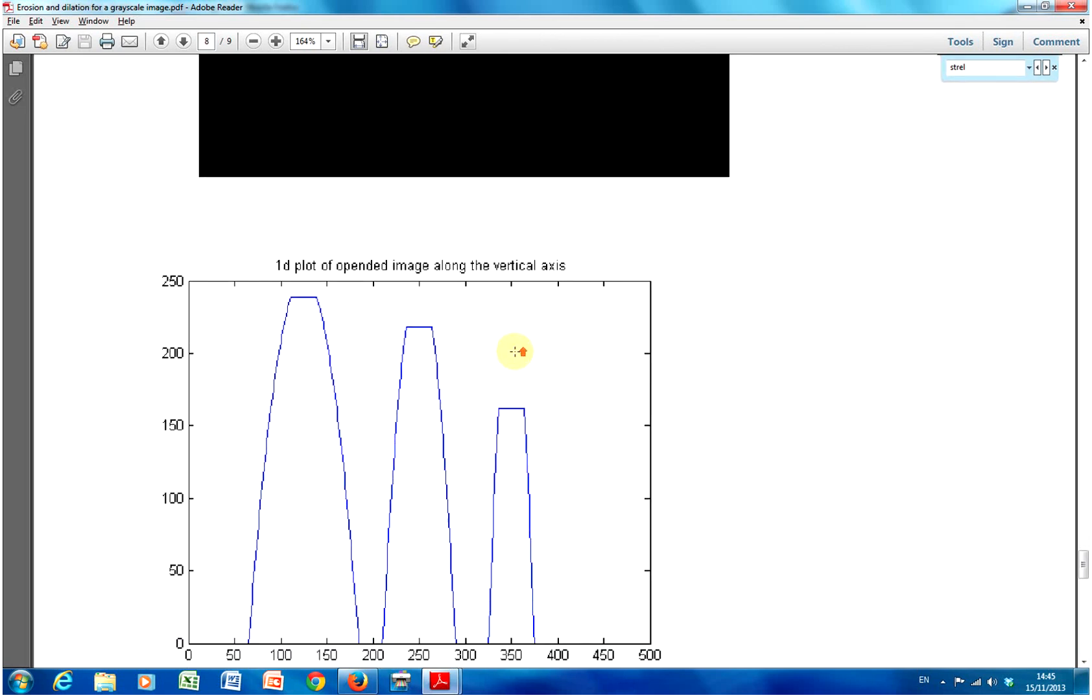
scroll("down", 3)
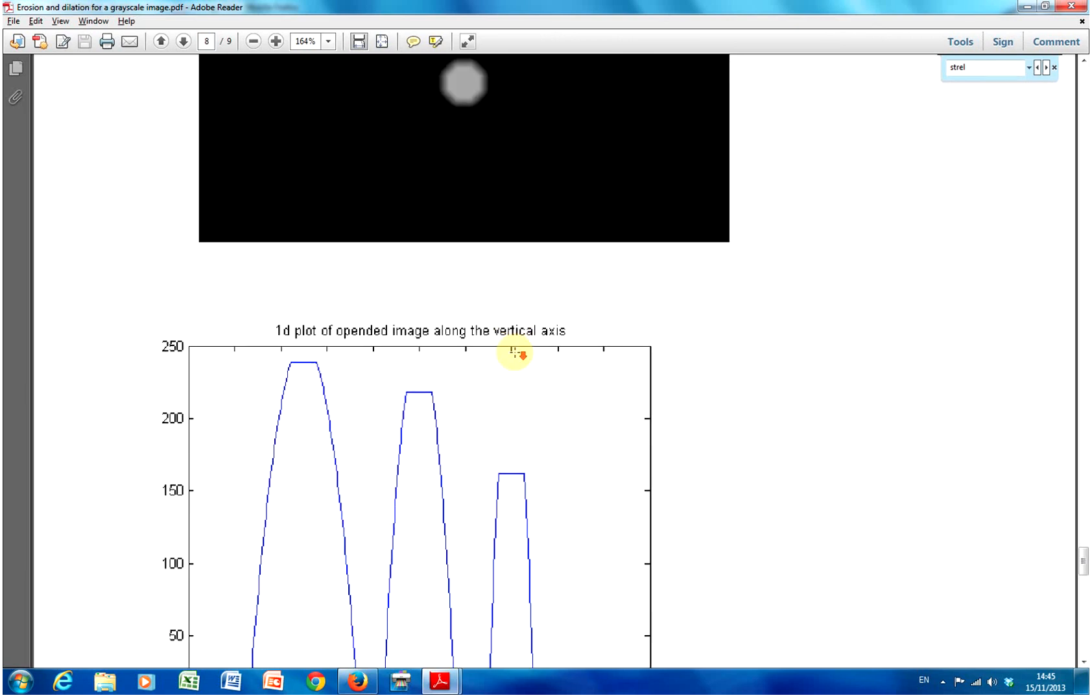
scroll("down", 3)
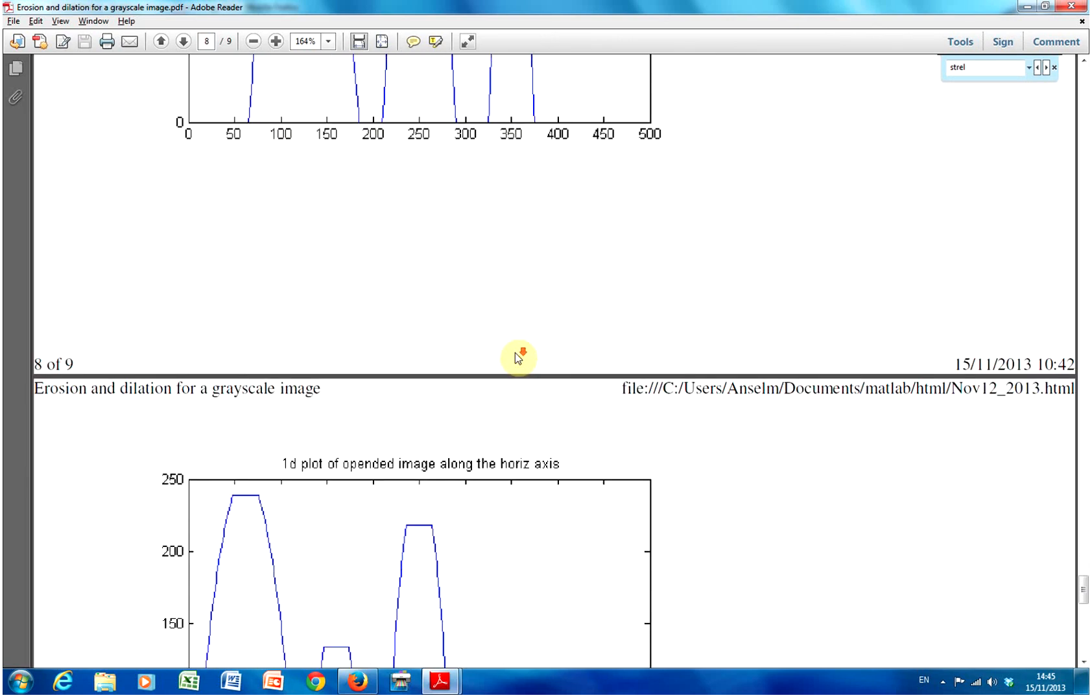
scroll("down", 3)
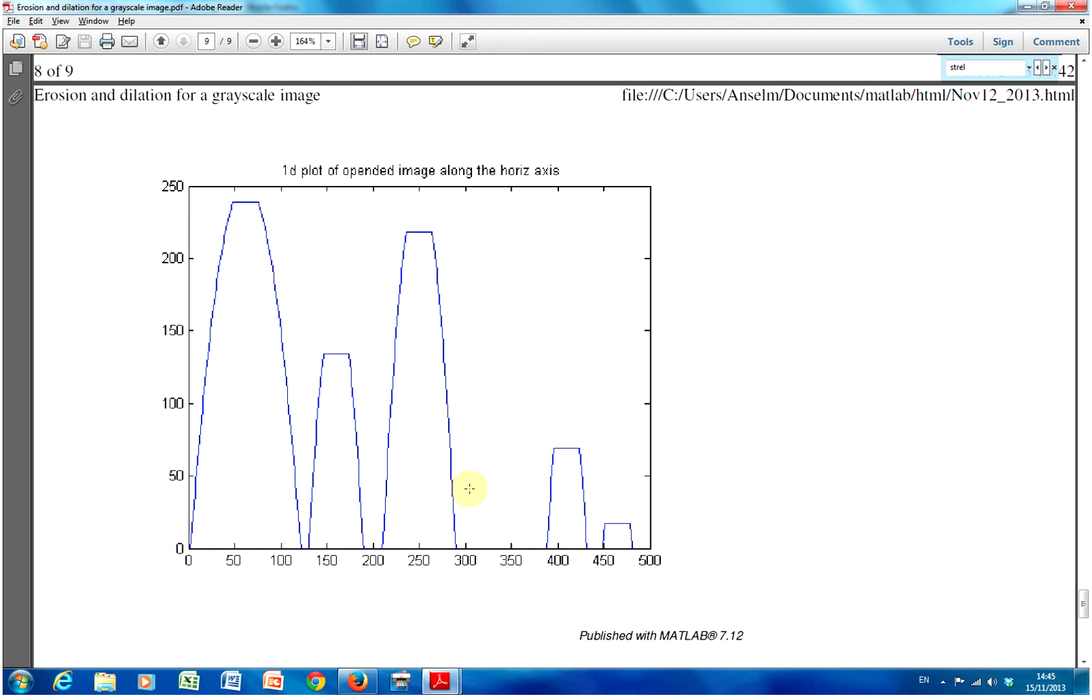
mouse_move(483, 534)
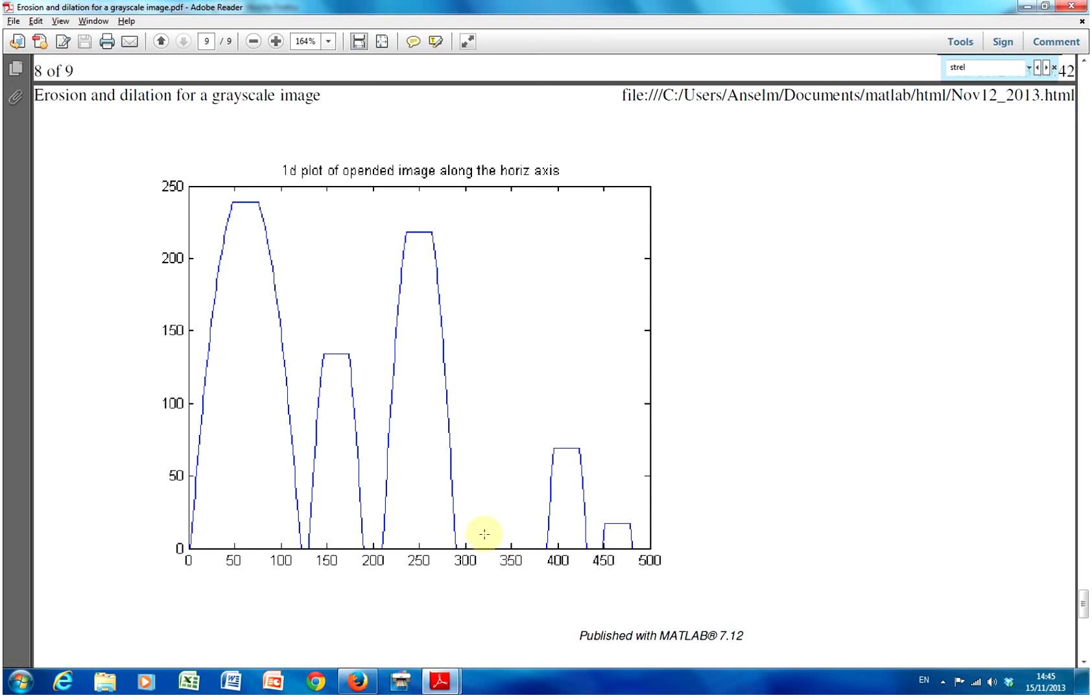
mouse_move(492, 486)
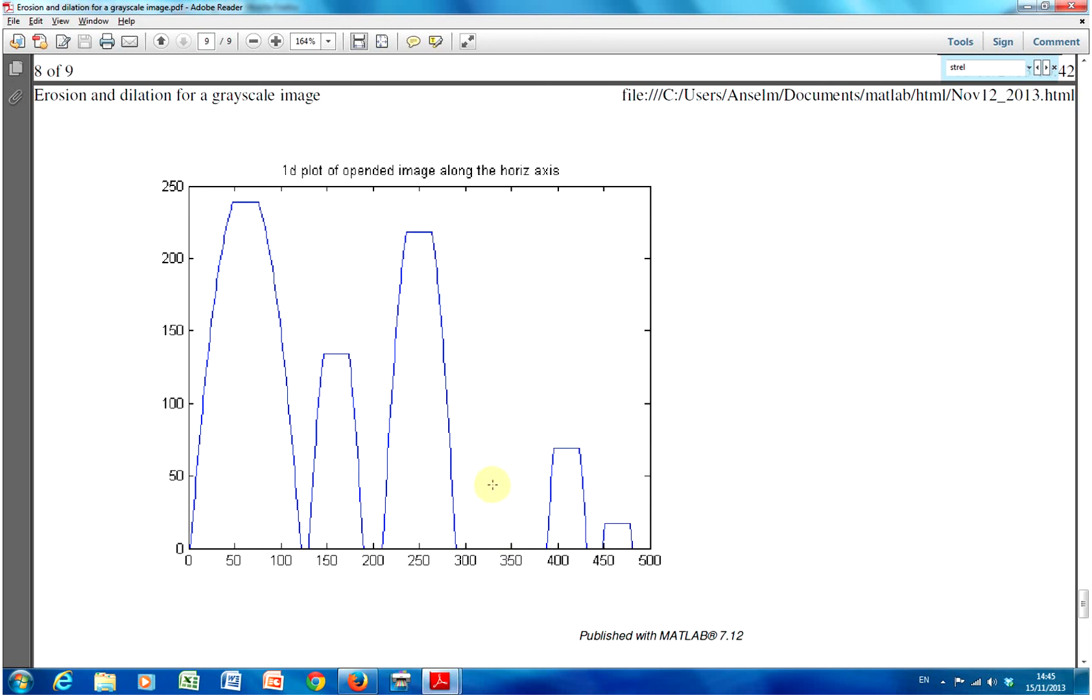
mouse_move(393, 441)
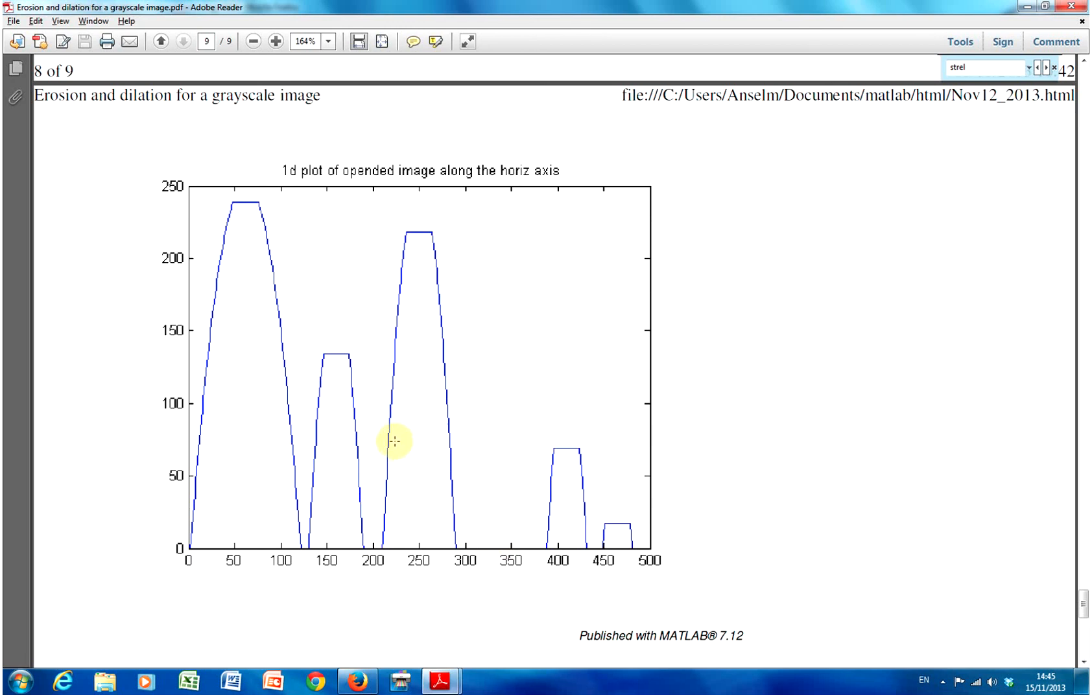
mouse_move(240, 216)
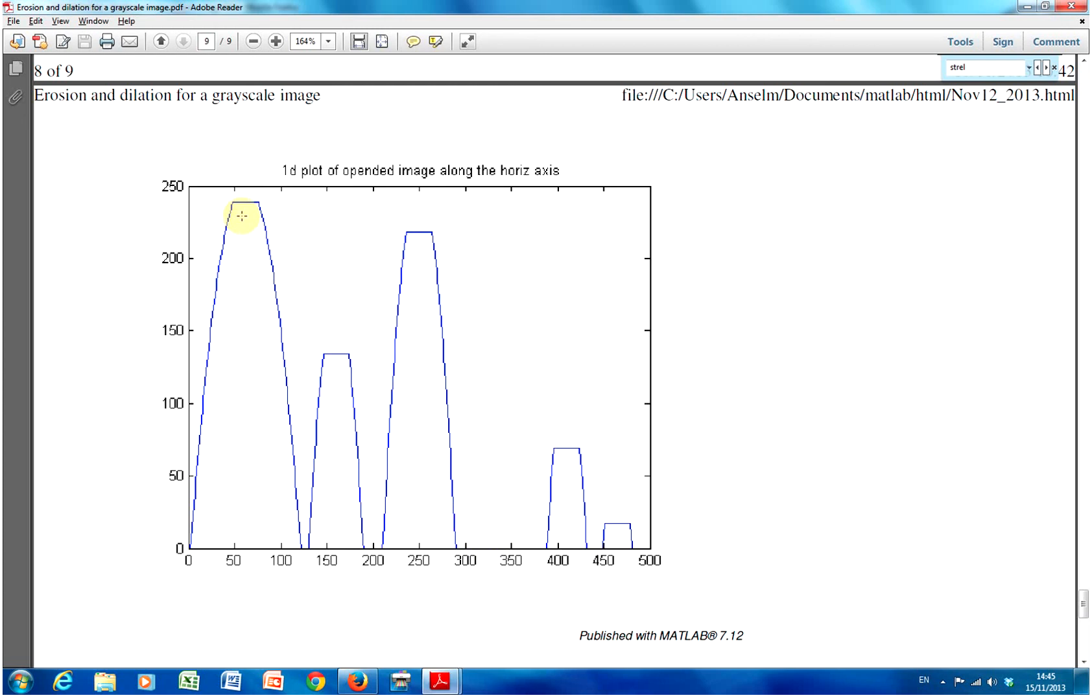
mouse_move(279, 275)
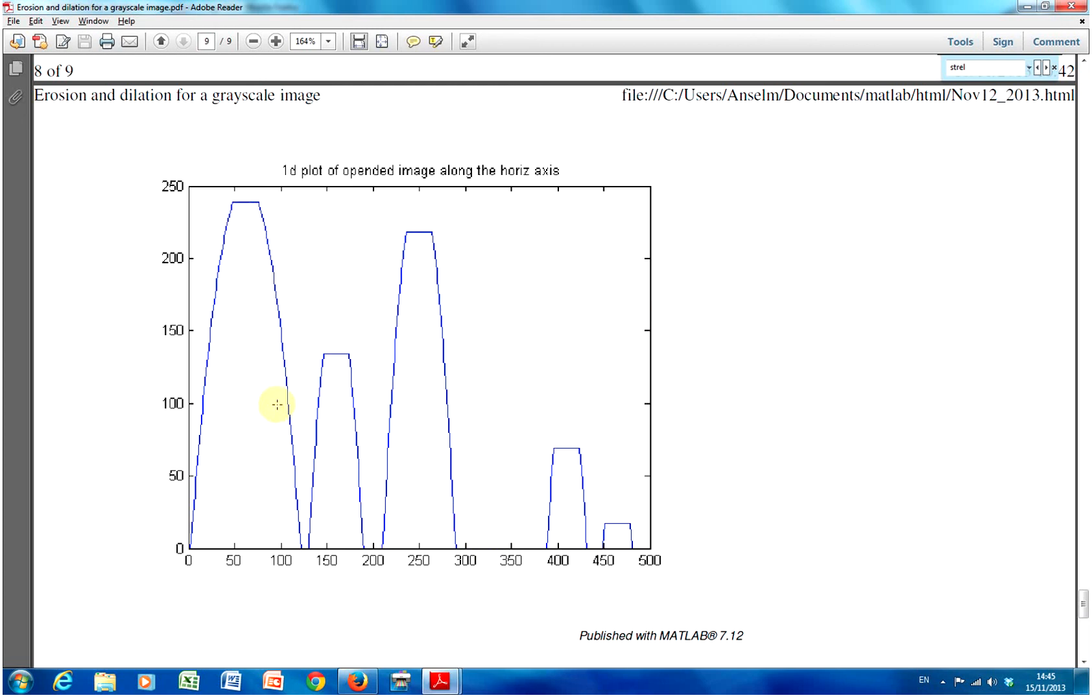
mouse_move(314, 406)
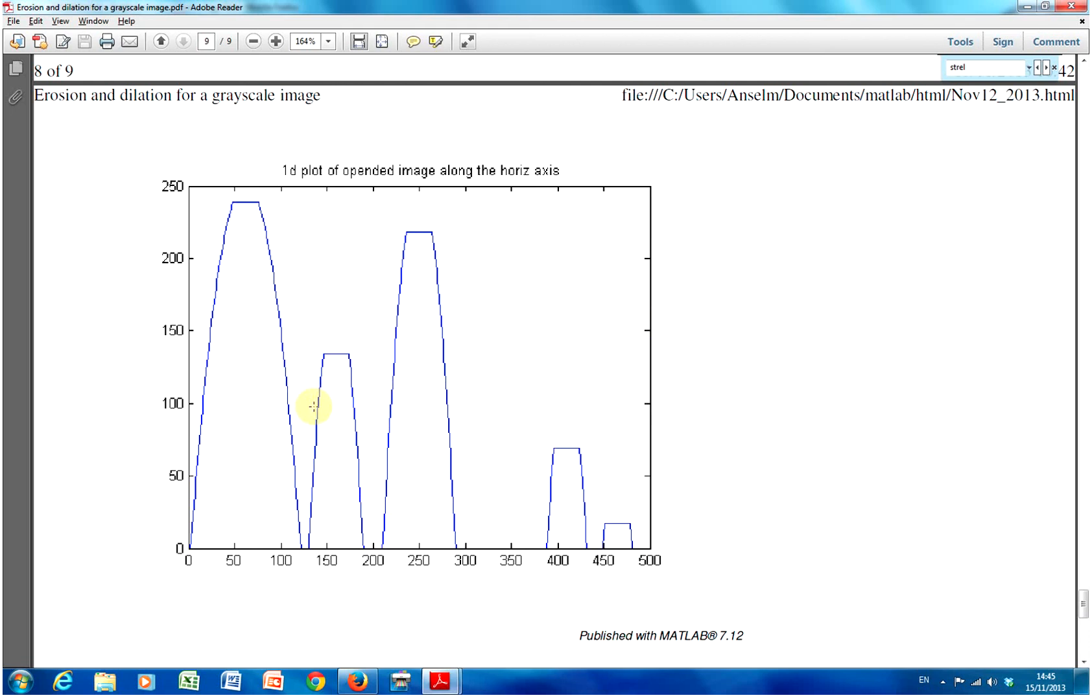